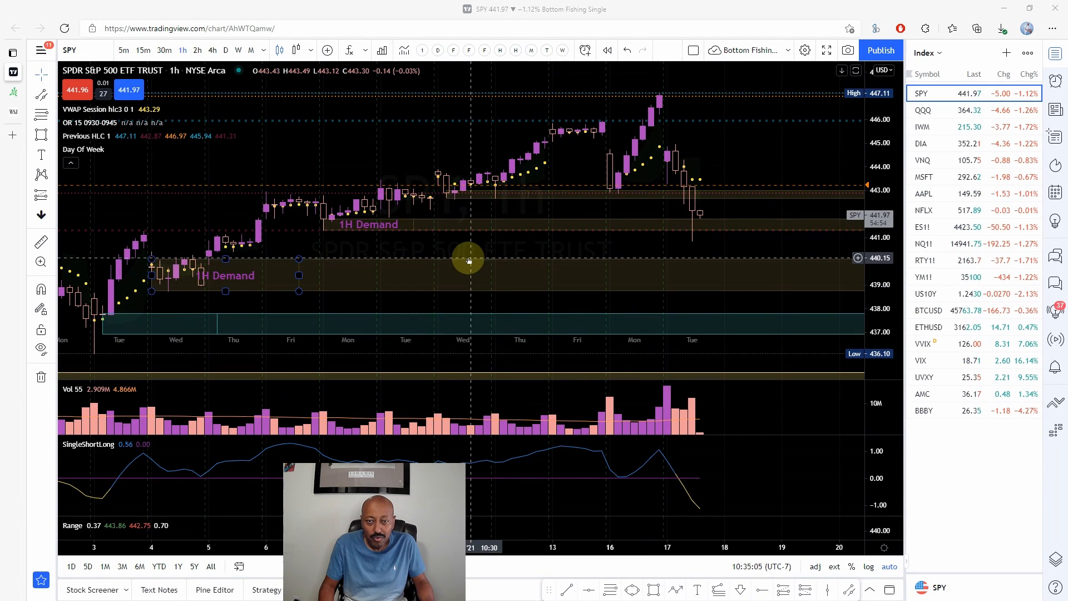
mouse_move(601, 211)
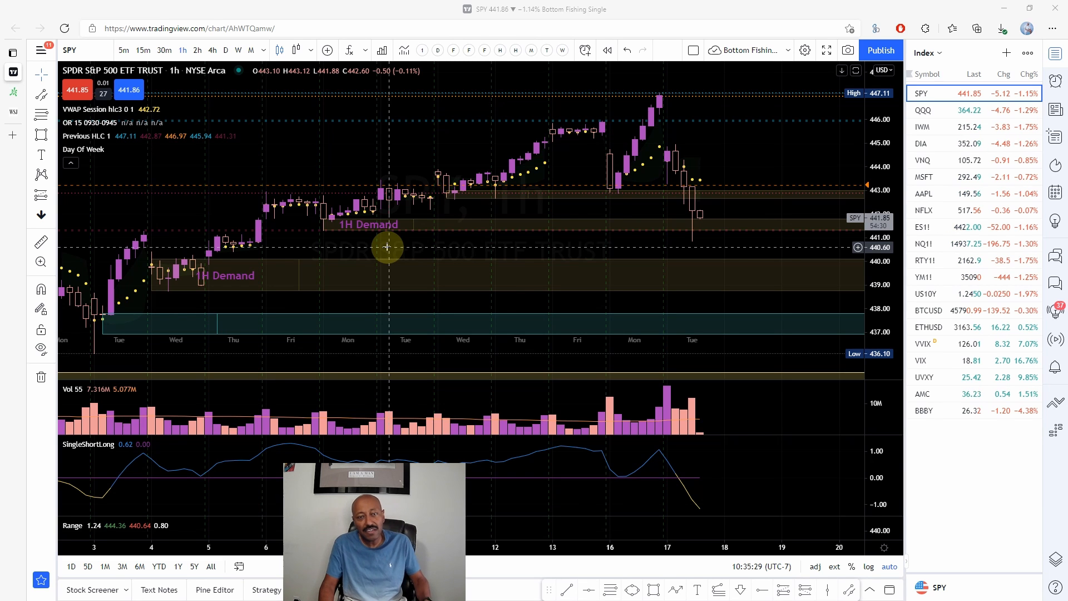
mouse_move(411, 254)
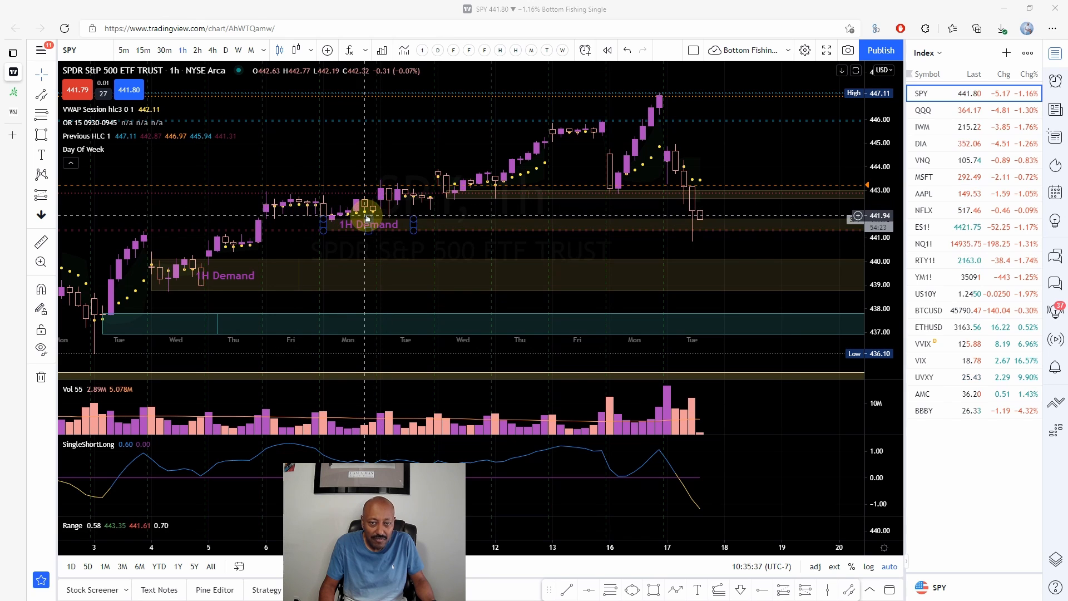
mouse_move(623, 230)
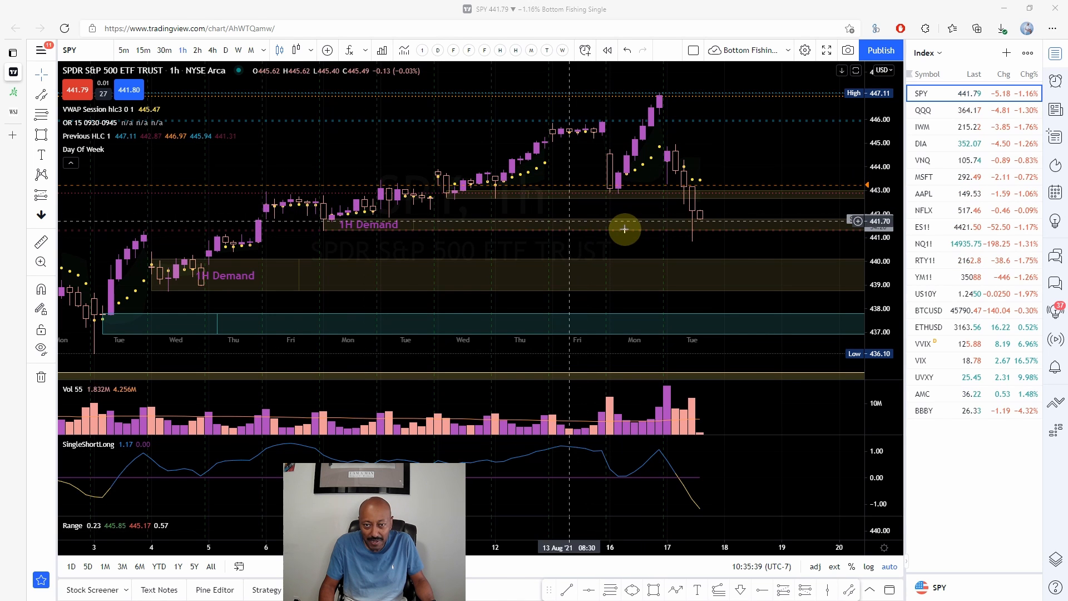
mouse_move(671, 224)
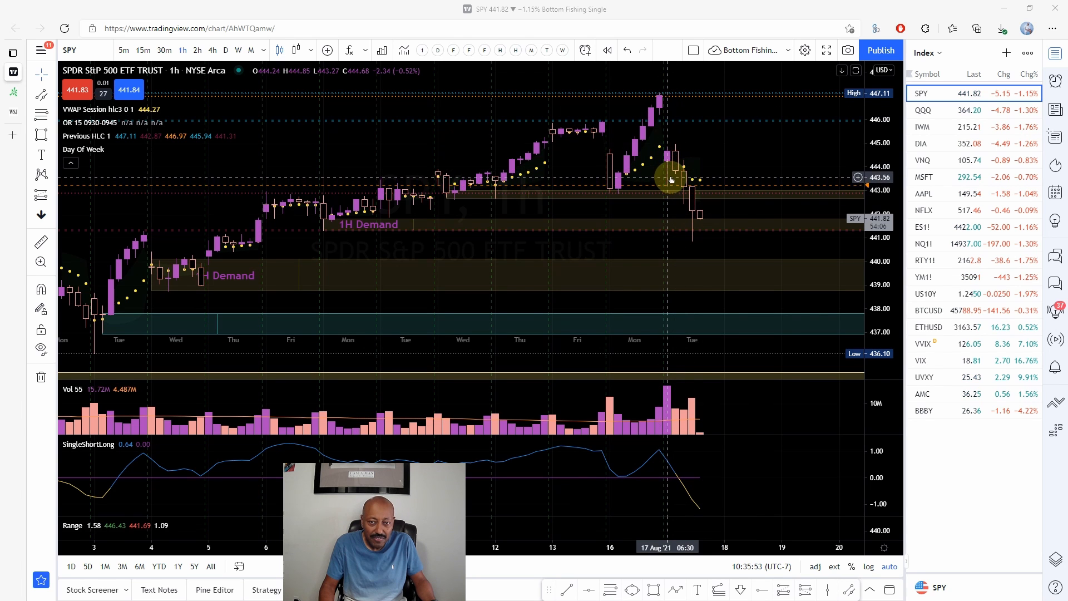
mouse_move(780, 123)
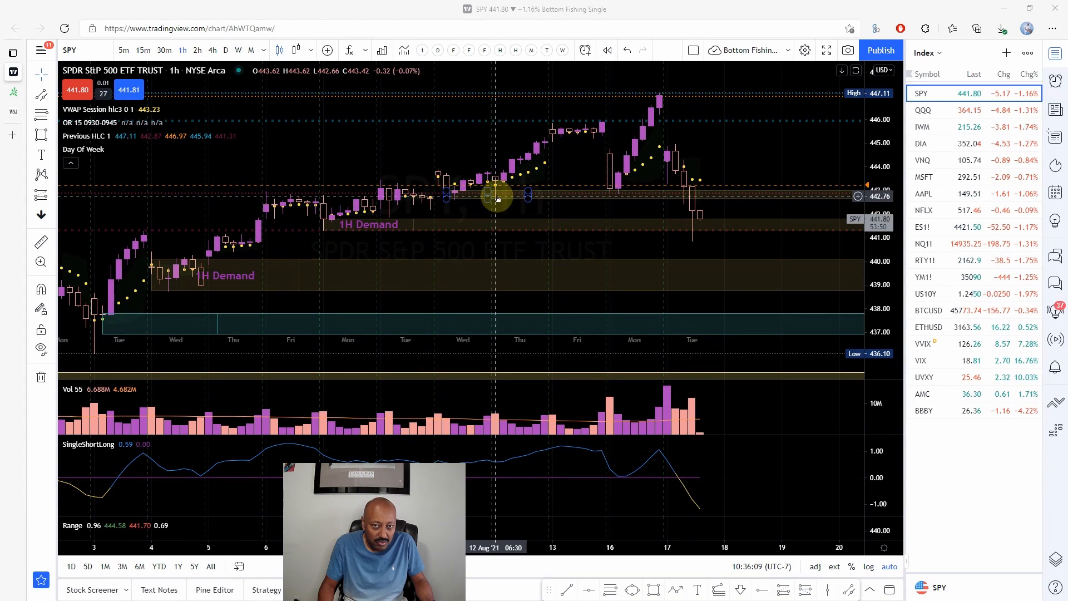
mouse_move(606, 138)
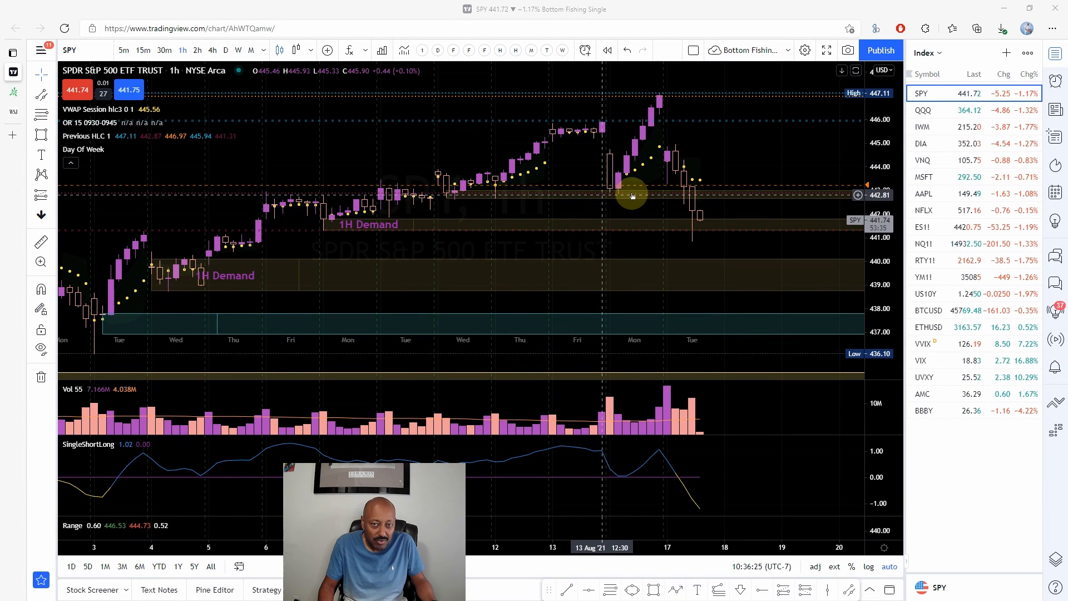
mouse_move(613, 198)
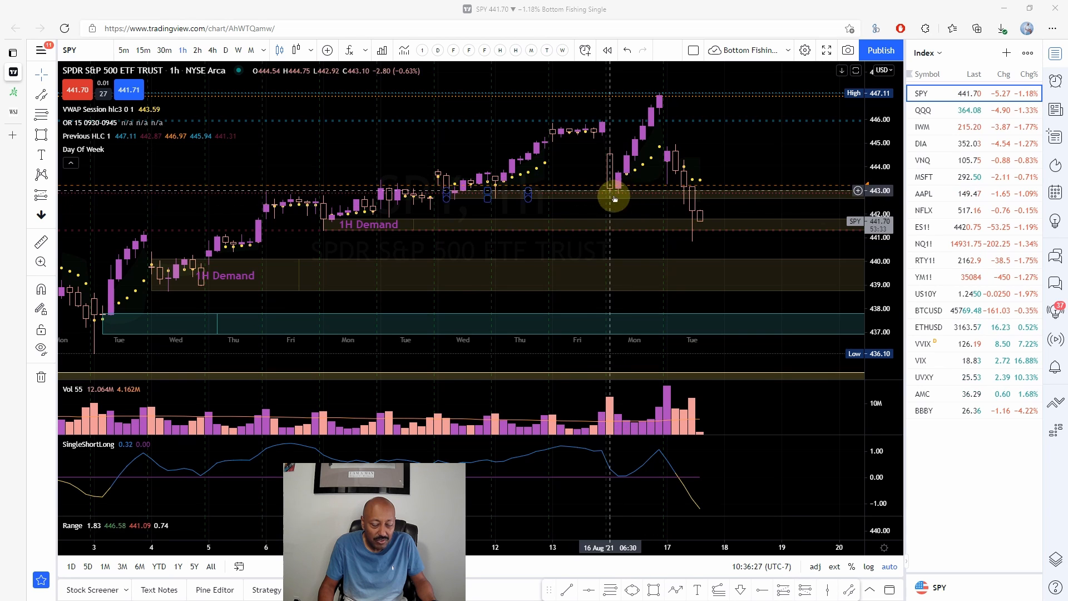
mouse_move(619, 195)
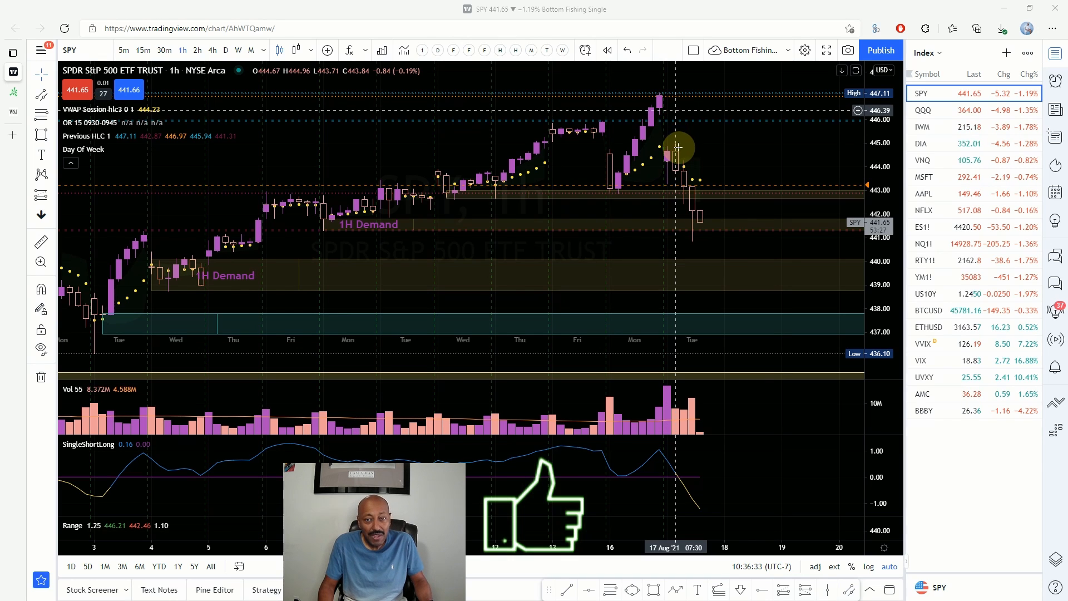
mouse_move(678, 202)
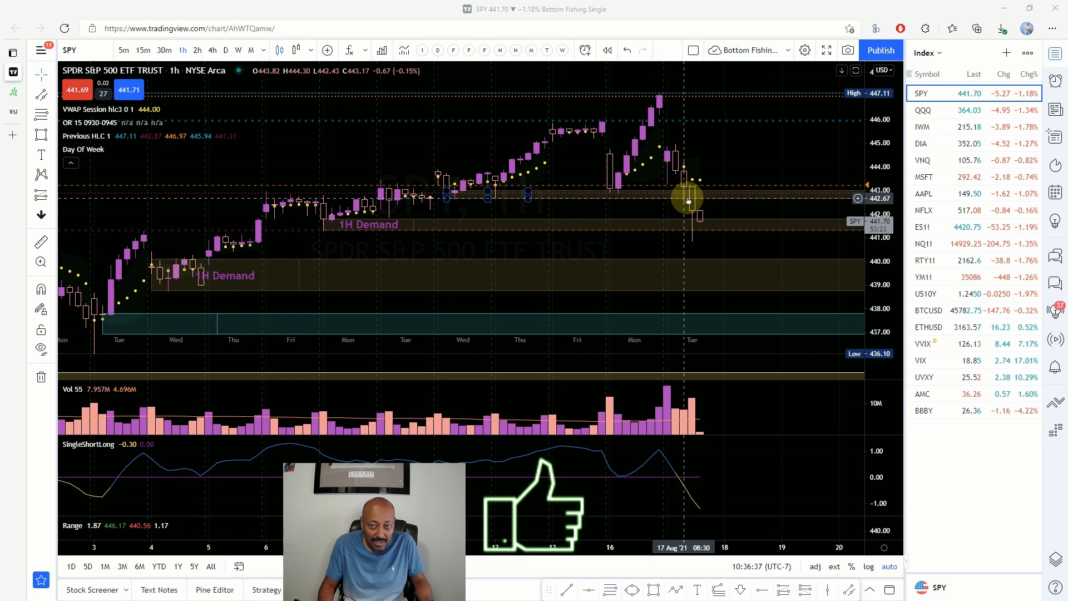
mouse_move(691, 211)
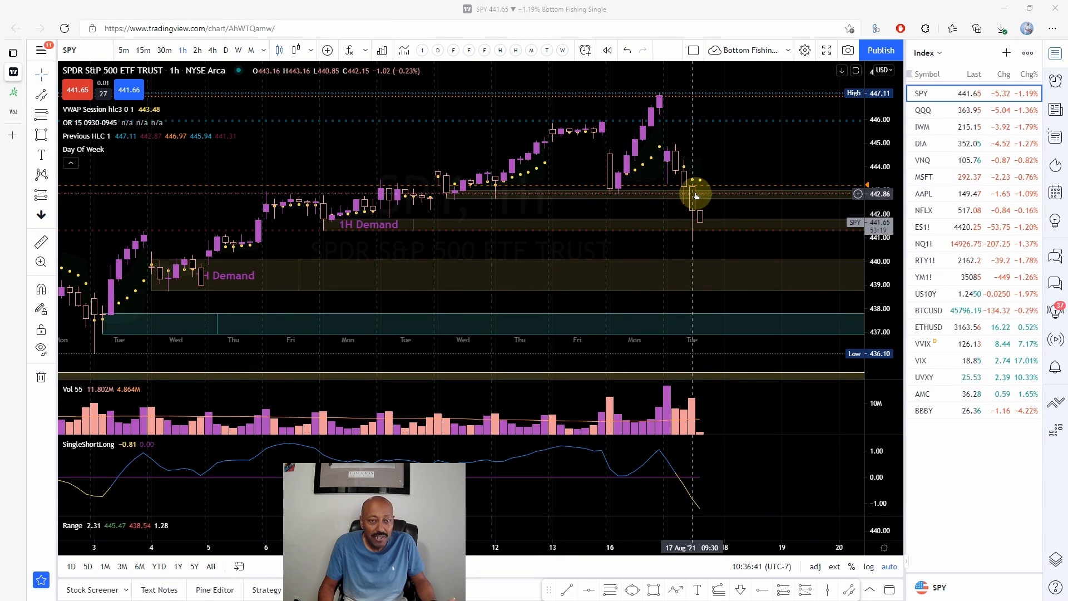
mouse_move(708, 180)
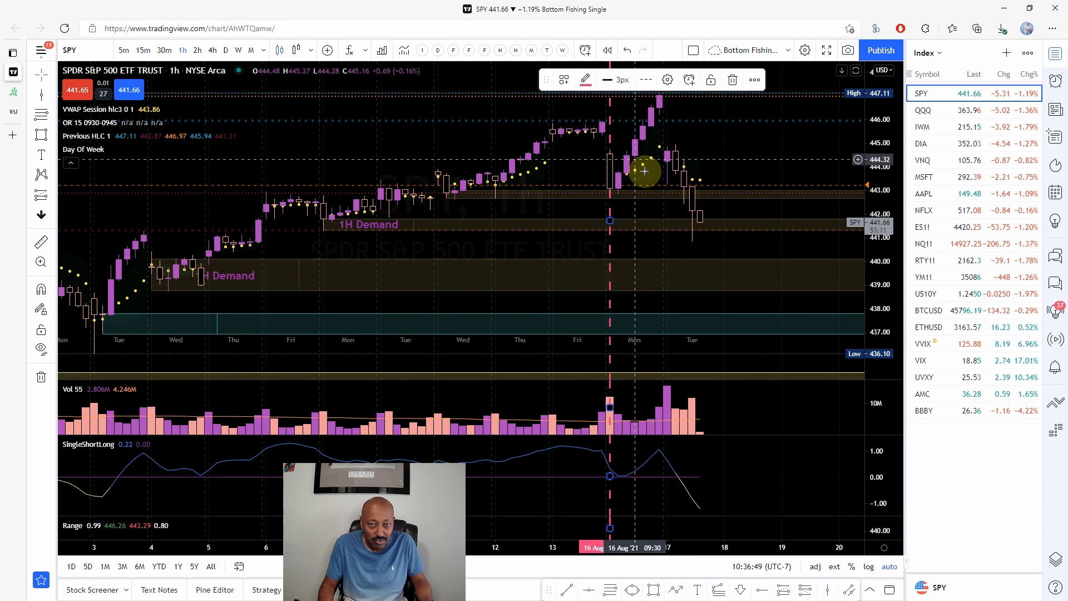
mouse_move(659, 110)
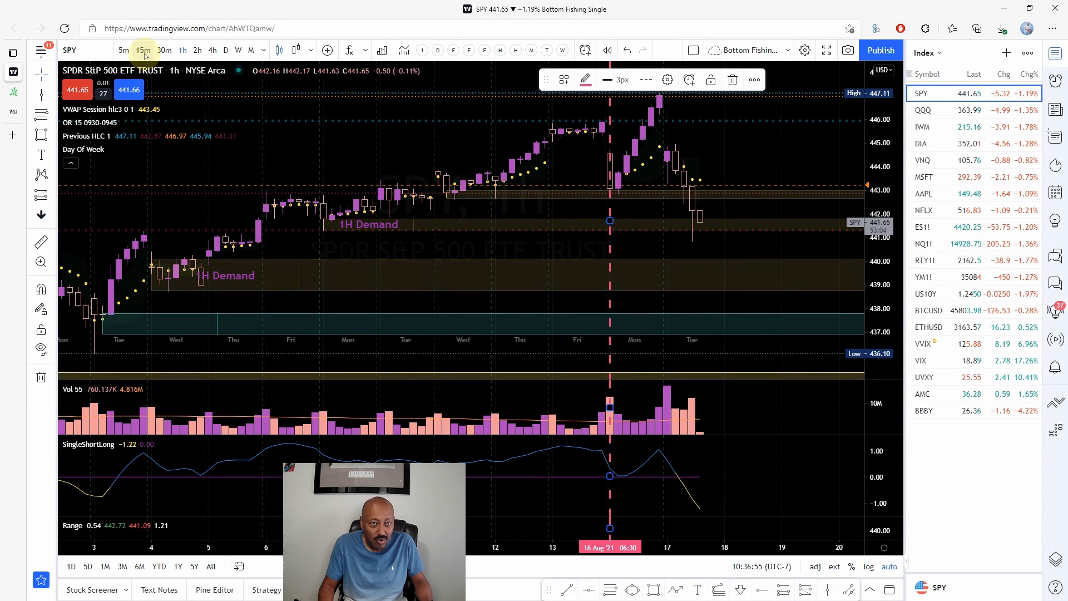
Switch the SPY chart to 15-minute candles
click(143, 50)
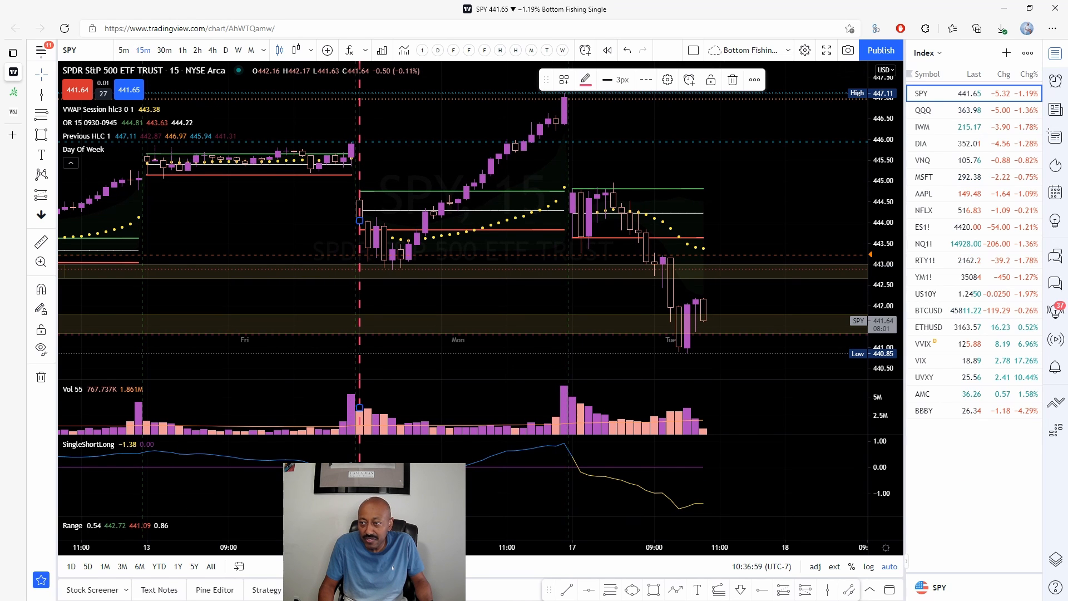
mouse_move(350, 168)
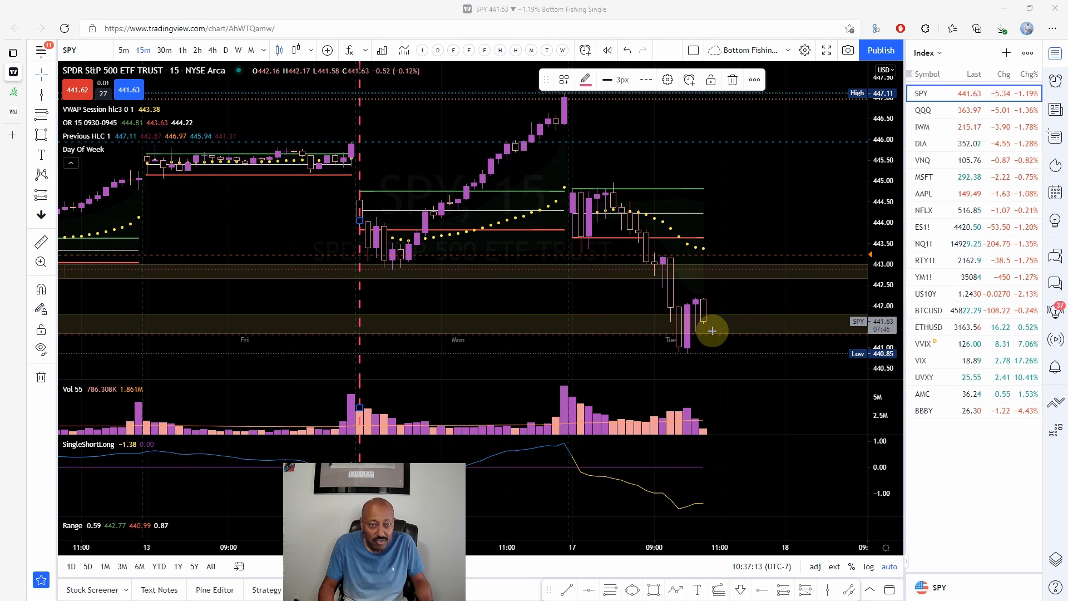
mouse_move(360, 196)
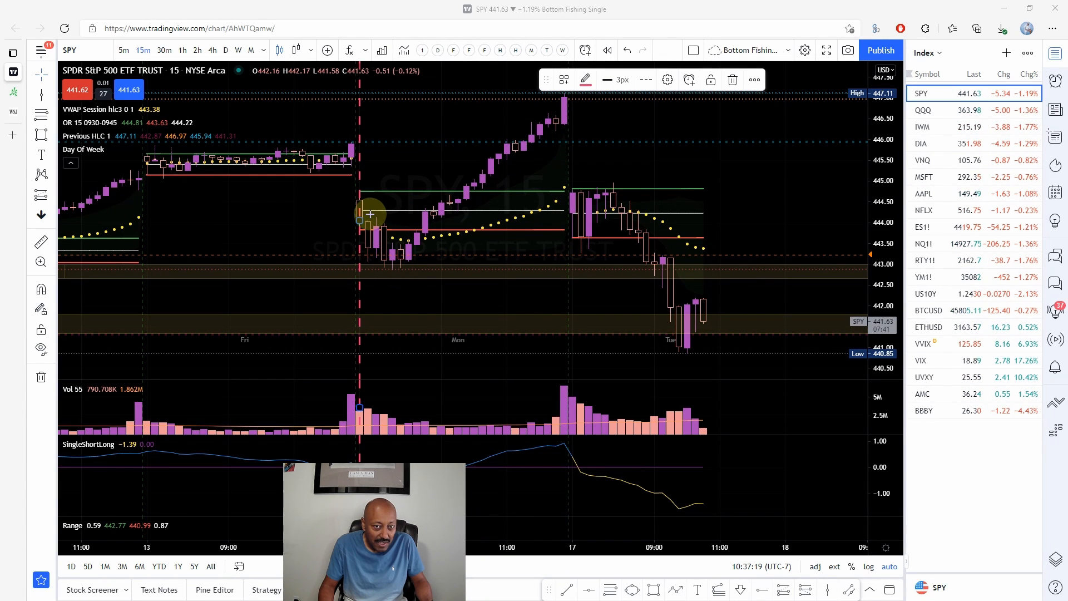
drag(360, 220, 446, 218)
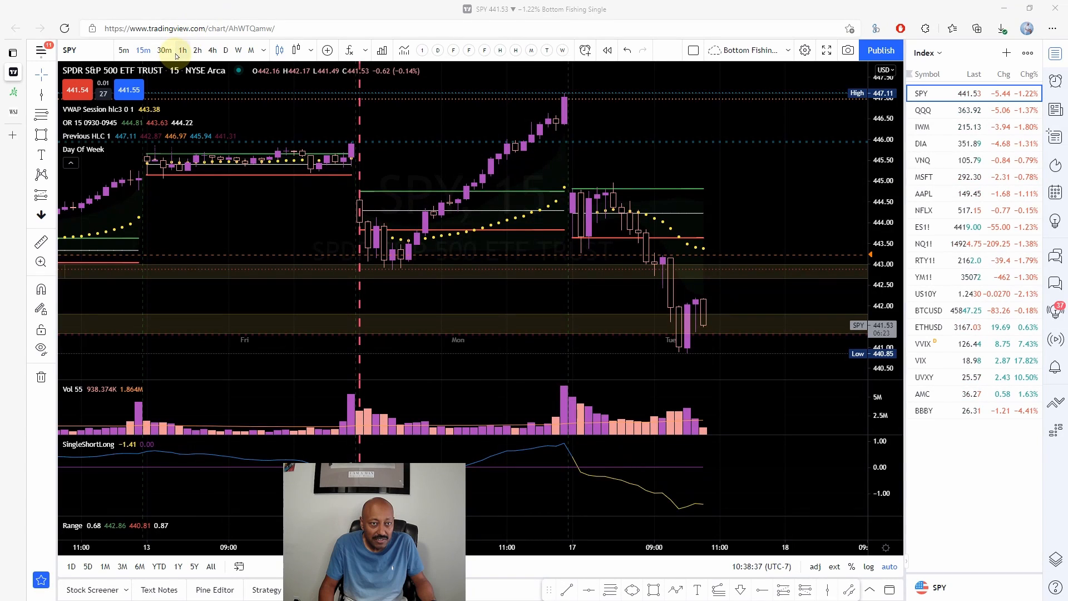
Switch the SPY chart back to 1-hour candles
click(181, 50)
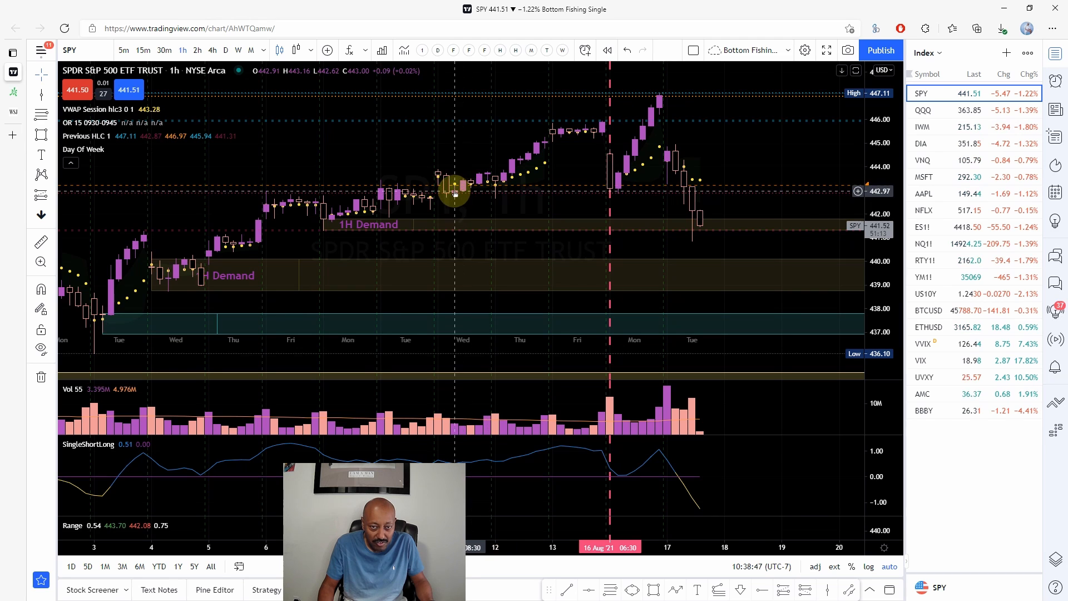
mouse_move(494, 192)
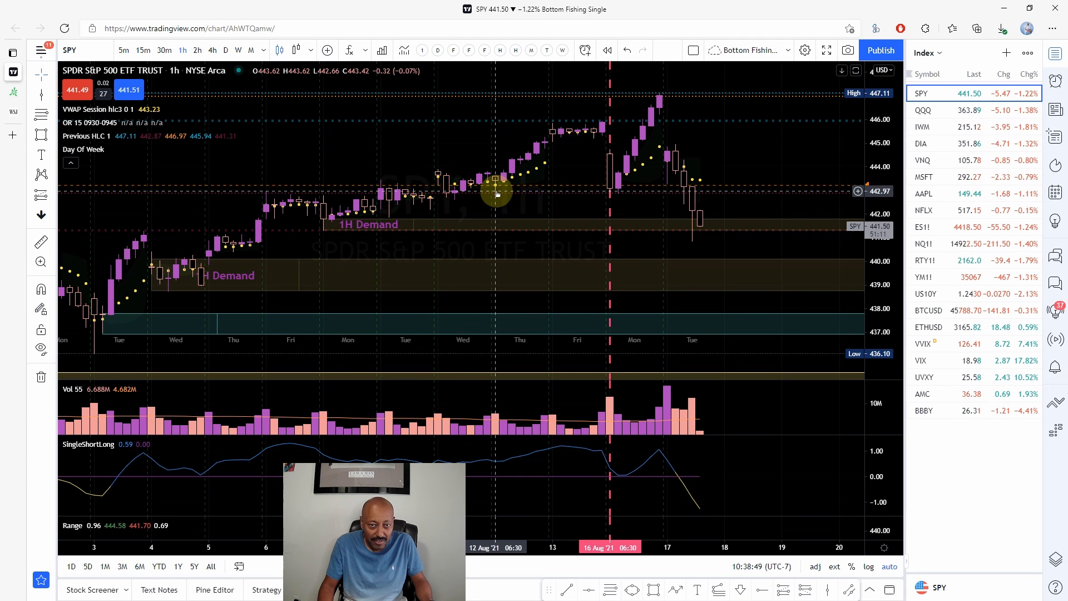
mouse_move(618, 194)
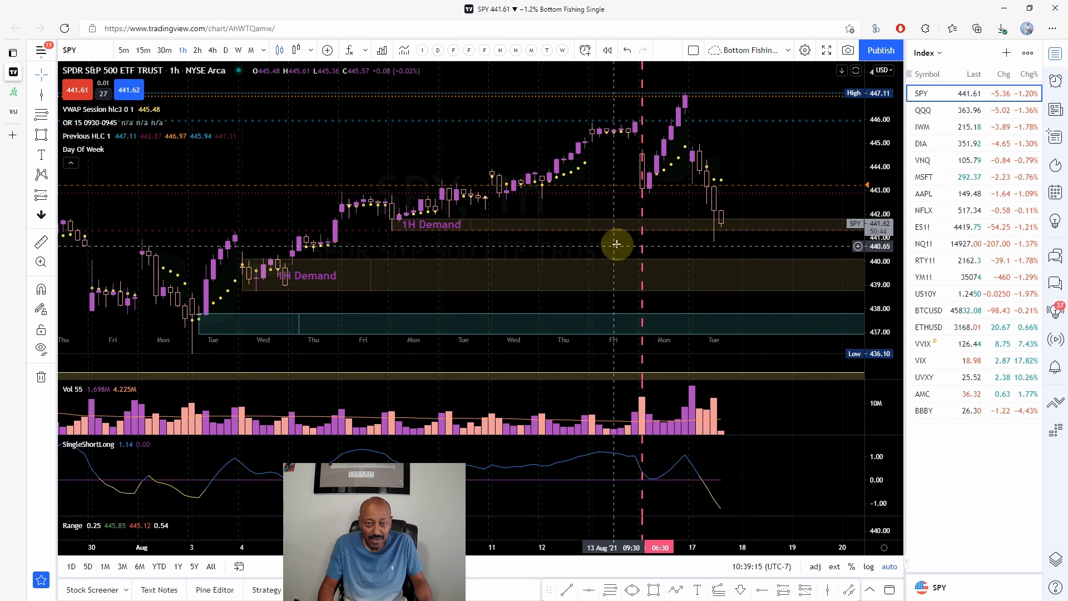
mouse_move(731, 265)
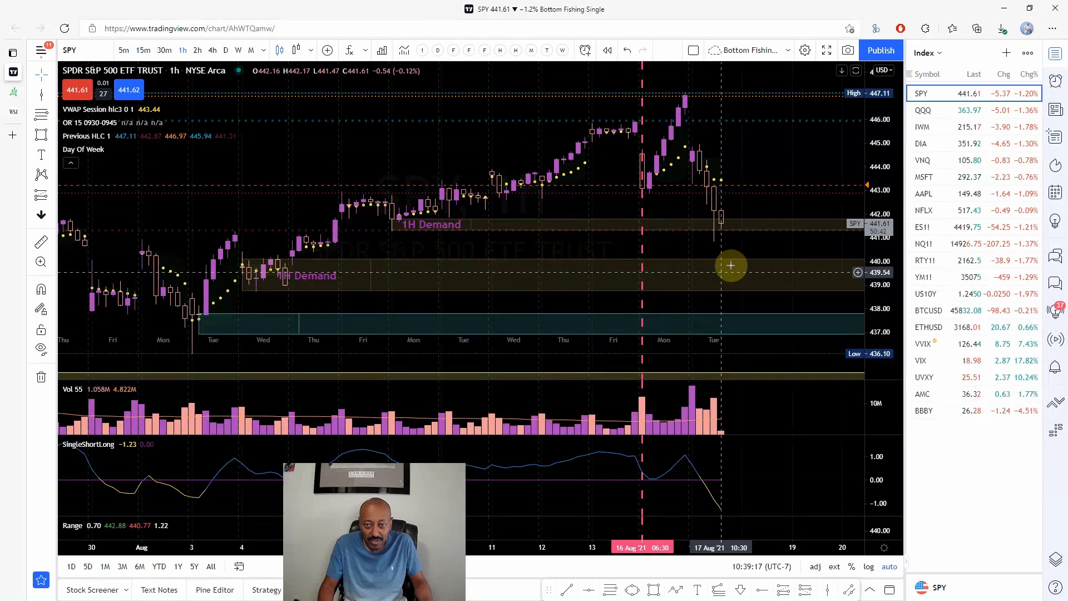
mouse_move(728, 202)
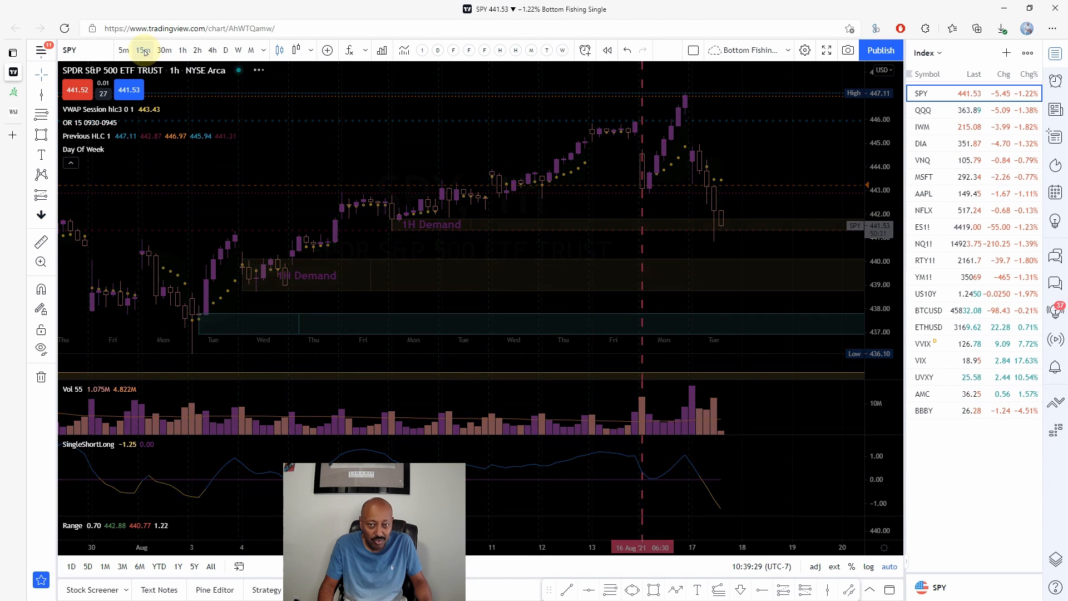
On 15-minute candles, draw arrows from Monday's high to Tuesday's low, the bounce, and the dip back
click(143, 50)
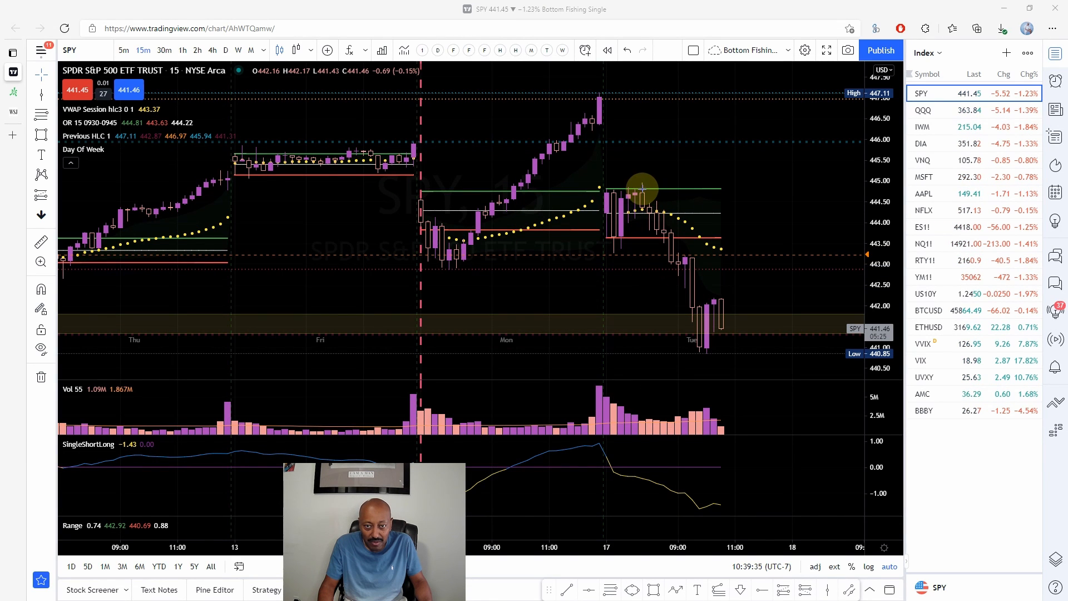
drag(641, 187, 694, 354)
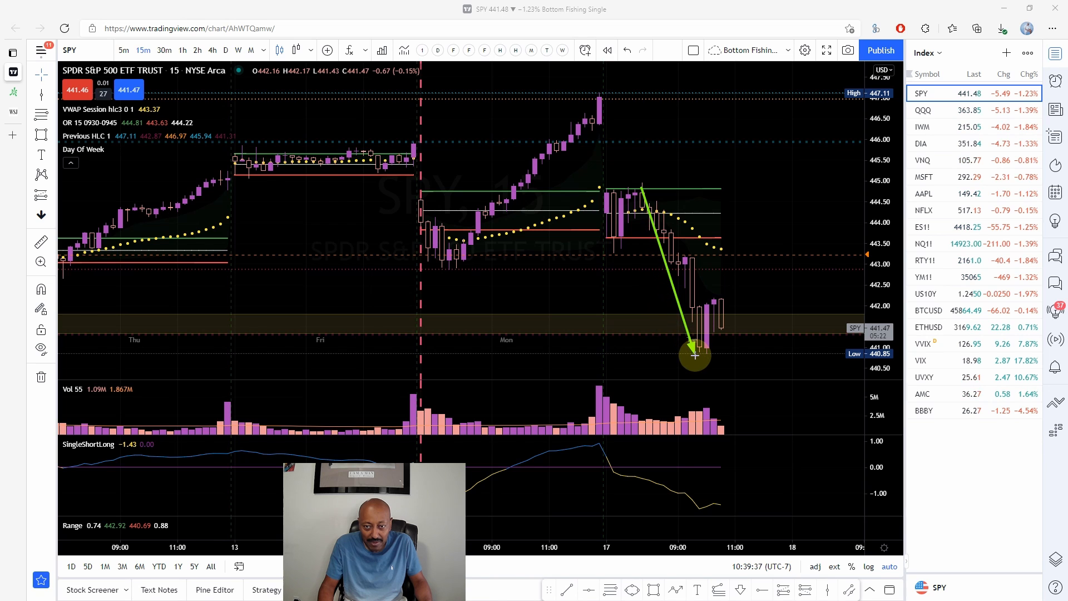
drag(694, 354, 712, 292)
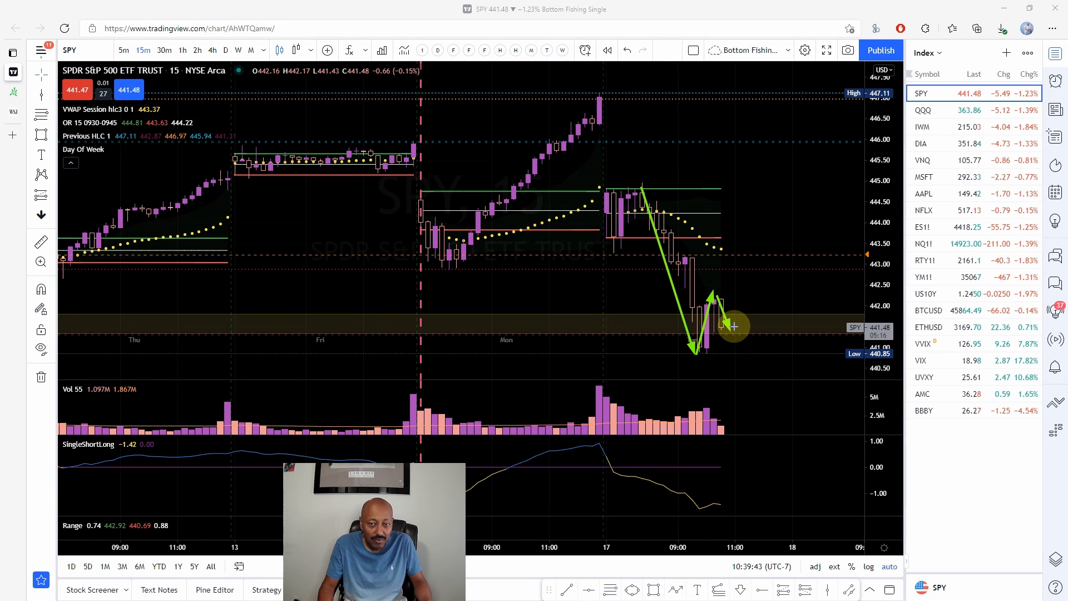
drag(728, 321, 807, 199)
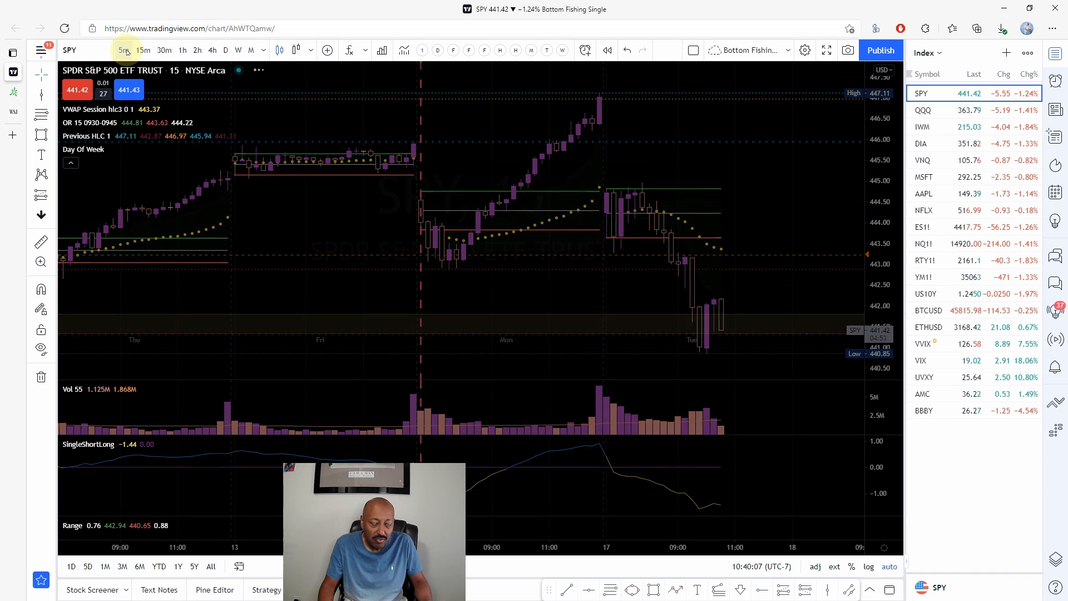
click(123, 50)
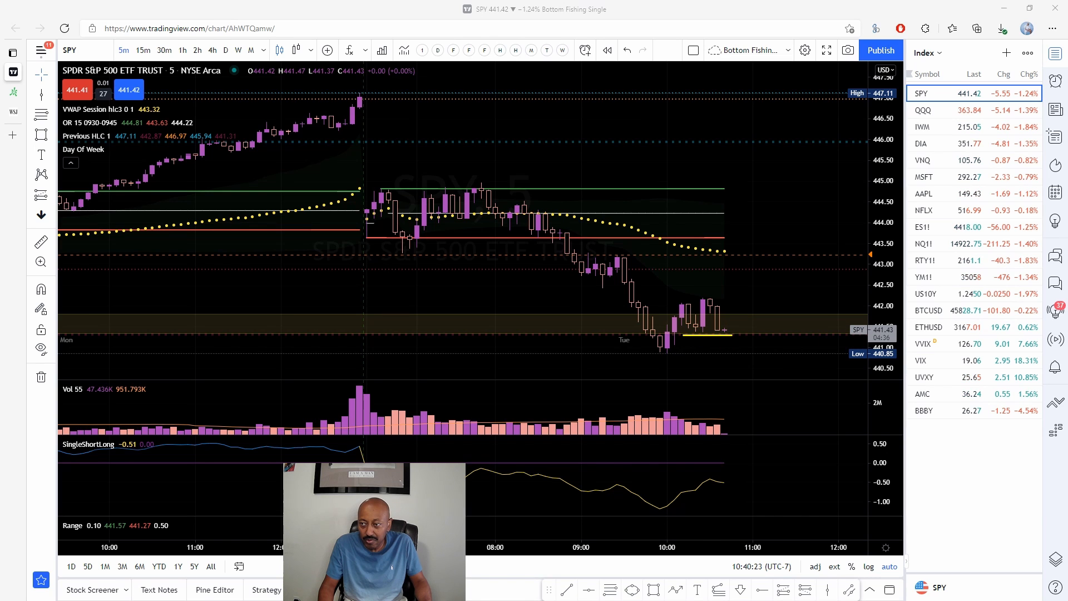
drag(730, 330, 781, 177)
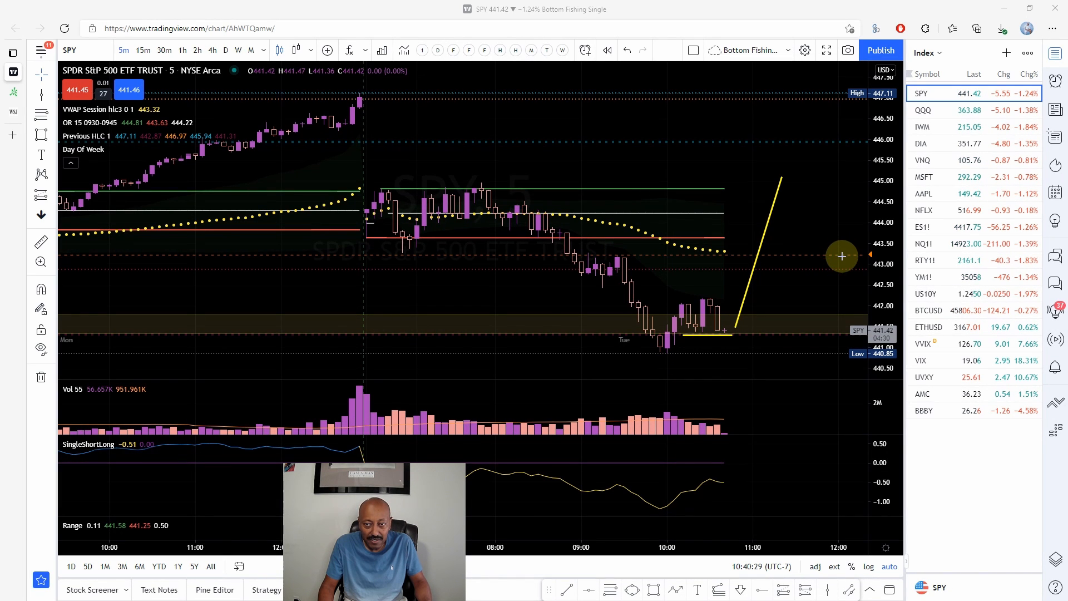
mouse_move(342, 174)
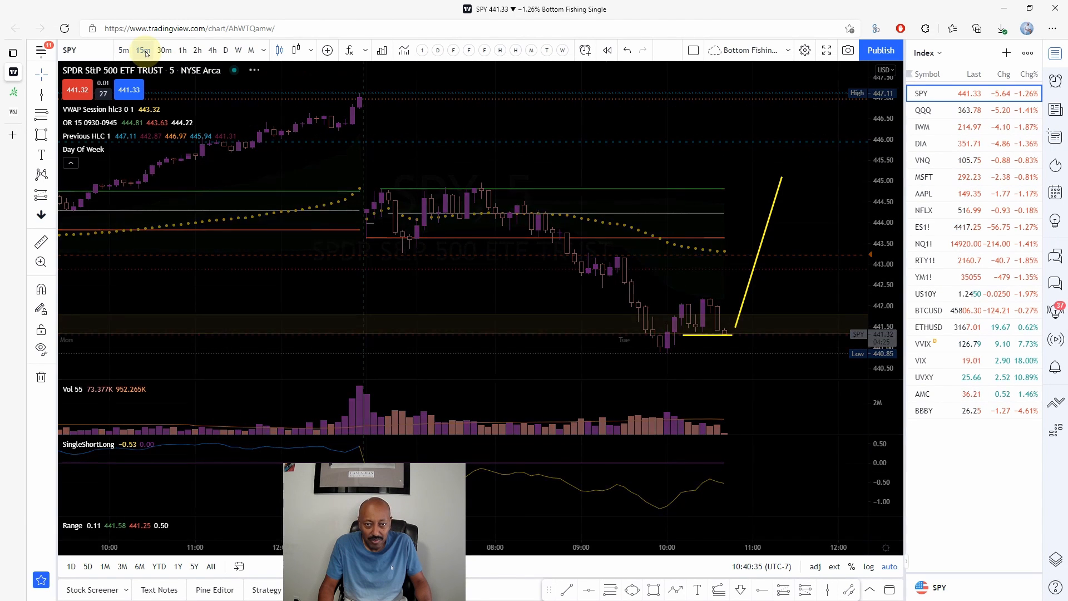
On the 15-minute chart, create a price alert for SPY crossing 442.24
click(142, 50)
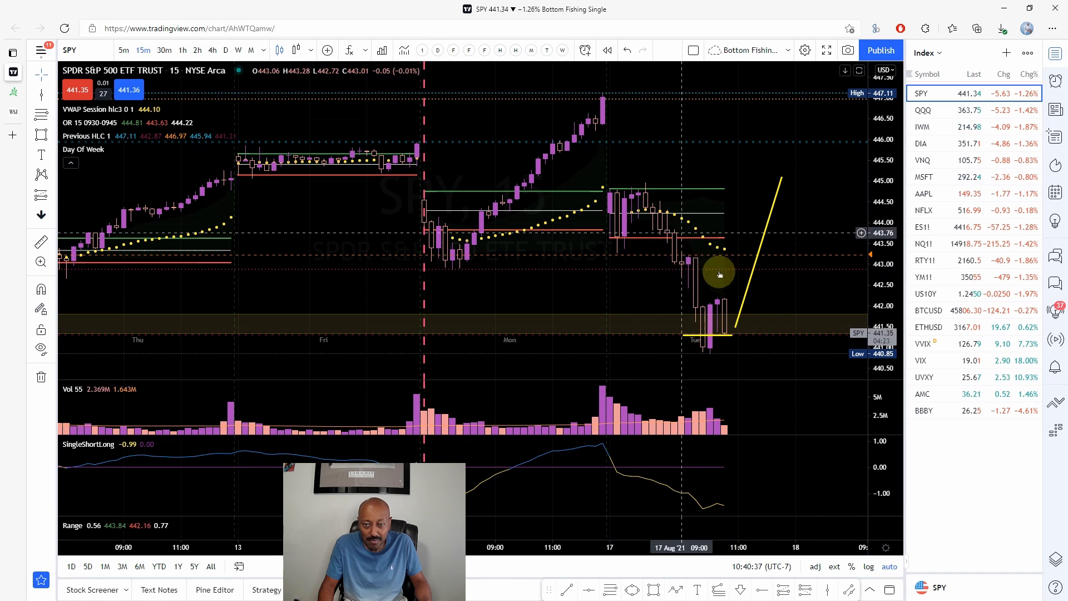
mouse_move(791, 313)
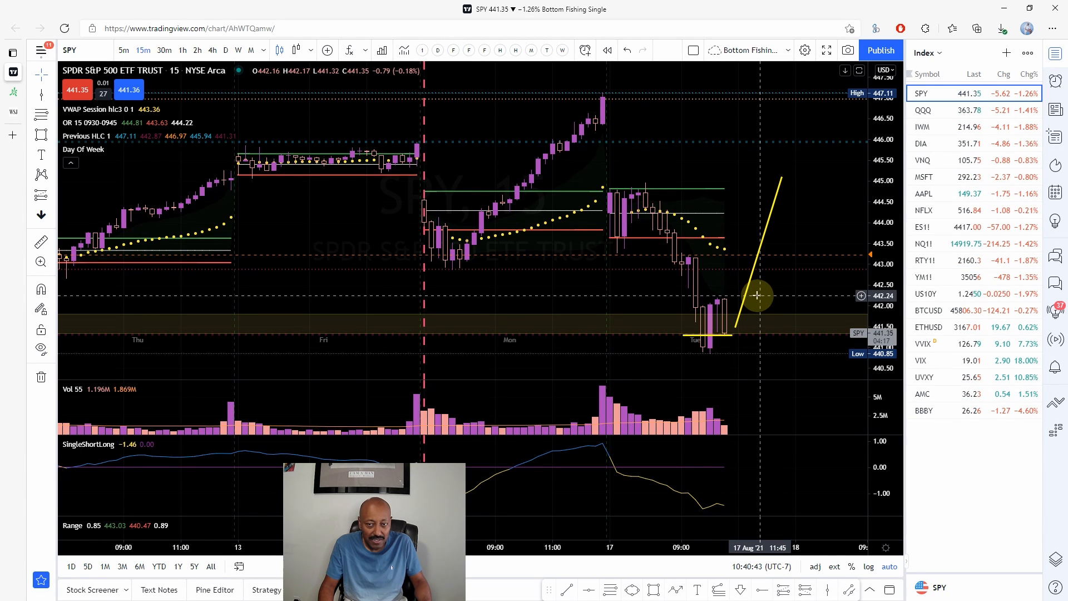
right_click(758, 295)
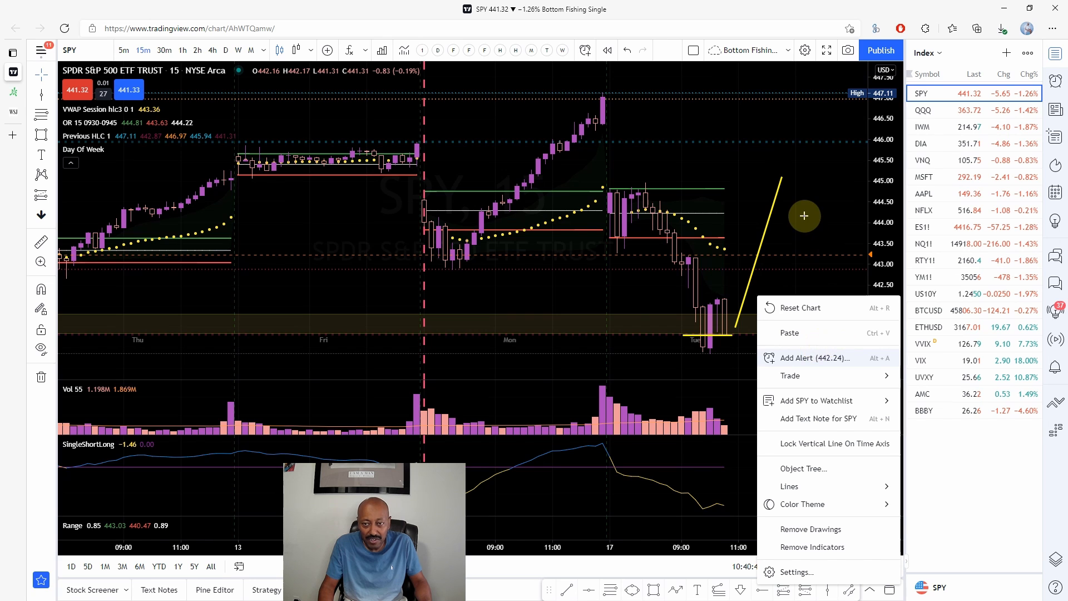
click(810, 357)
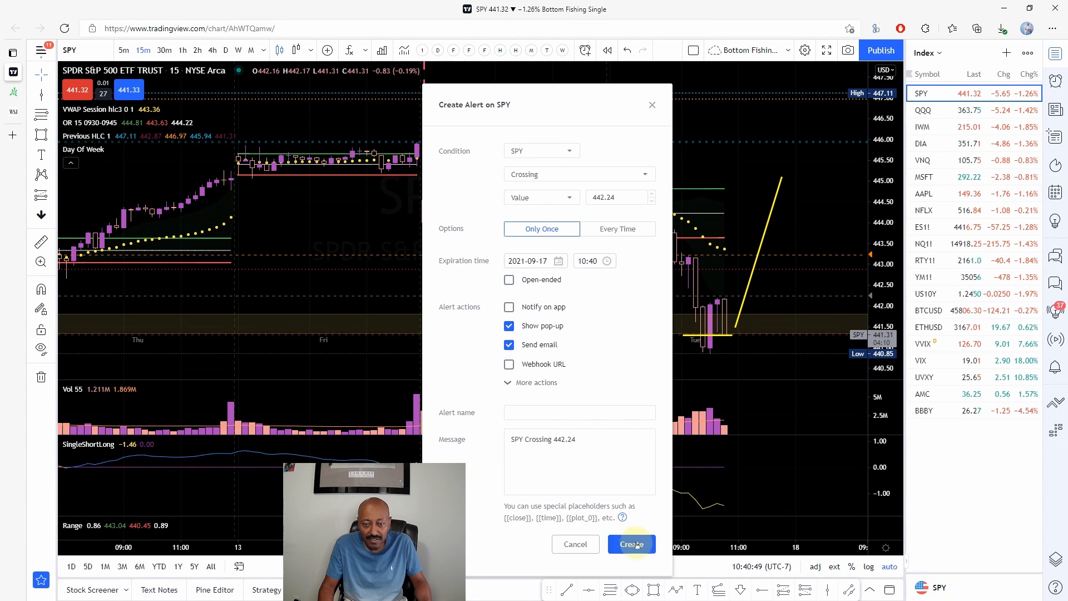
click(630, 544)
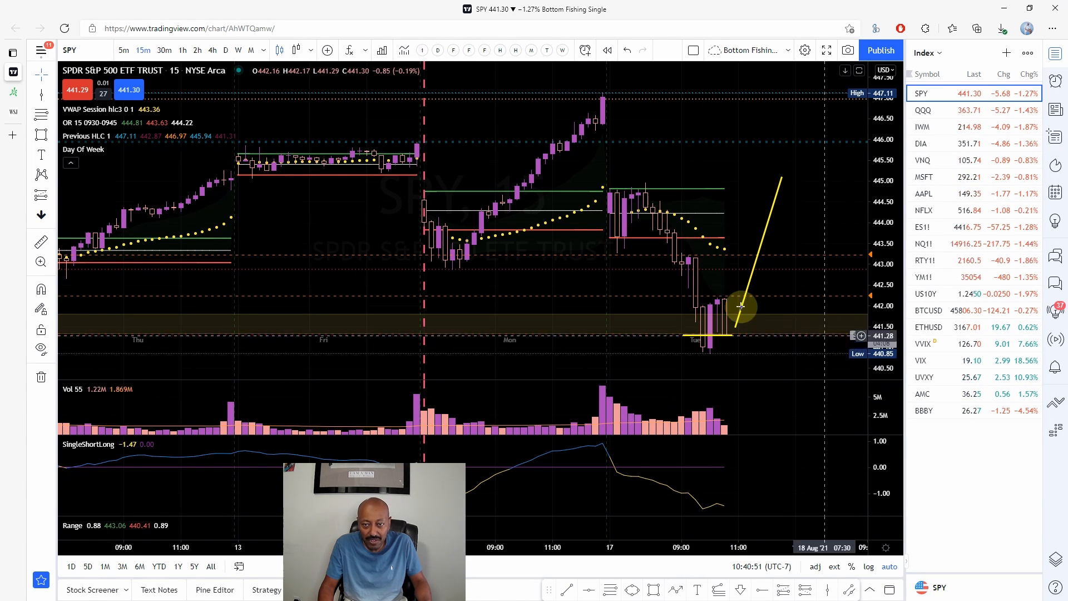
mouse_move(601, 277)
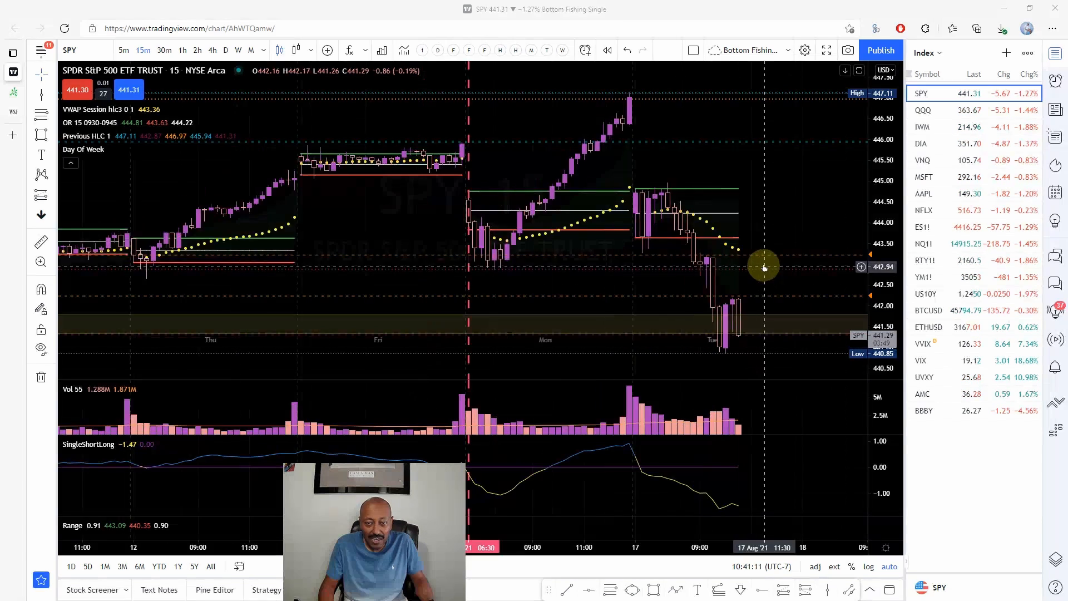
Switch the SPY chart to 1-hour candles
click(182, 50)
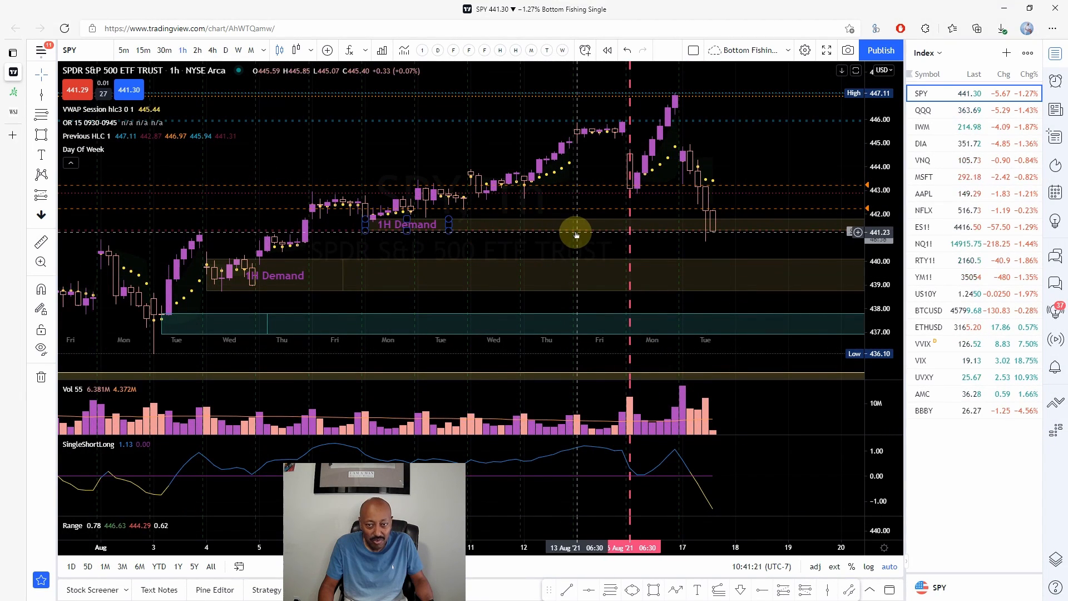
mouse_move(652, 214)
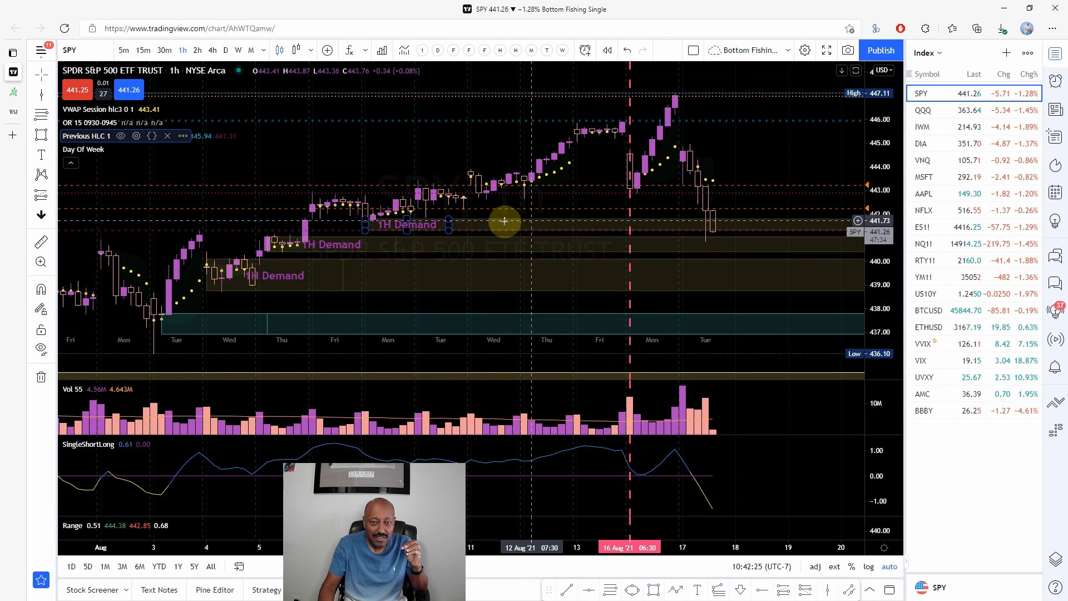
mouse_move(629, 224)
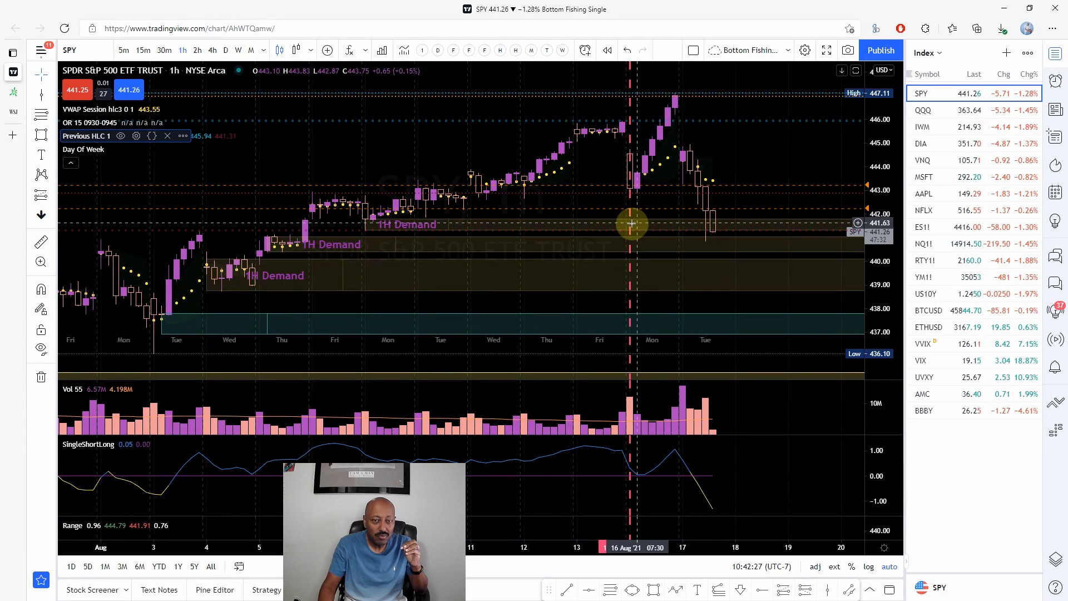
mouse_move(715, 213)
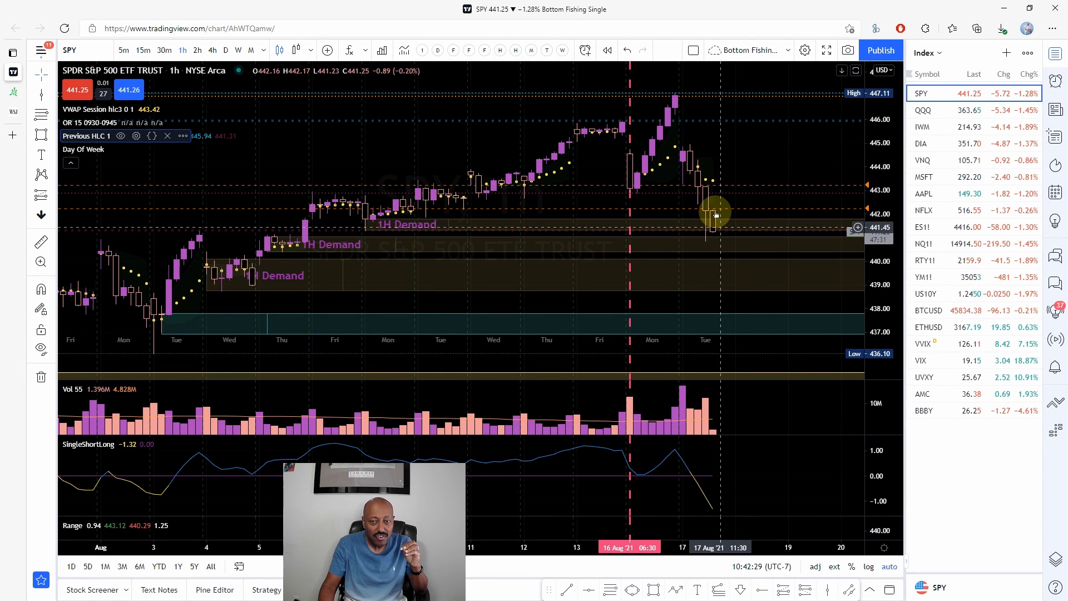
mouse_move(706, 213)
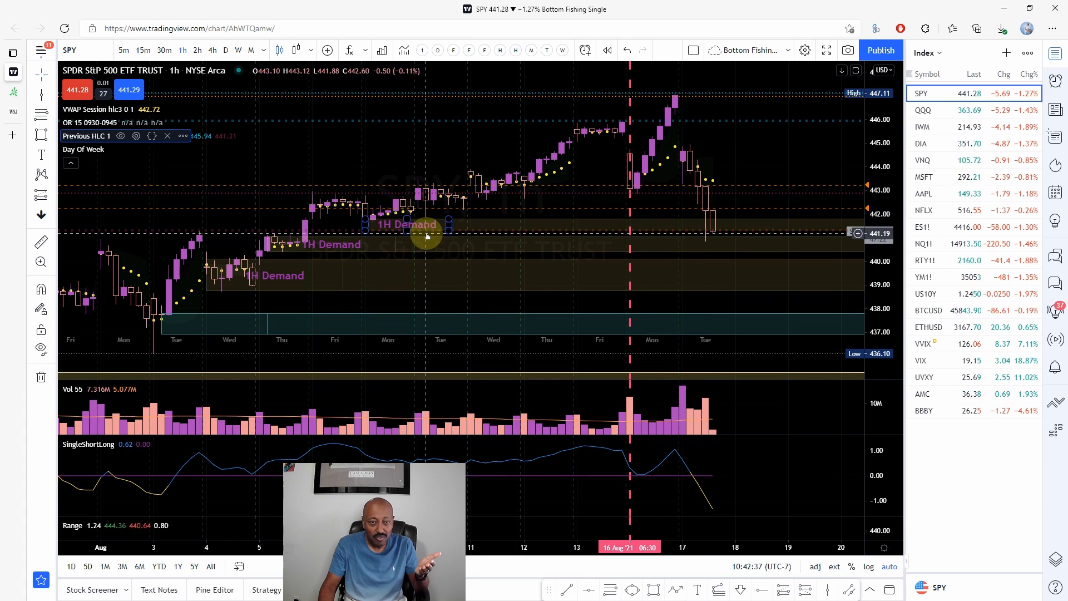
mouse_move(706, 221)
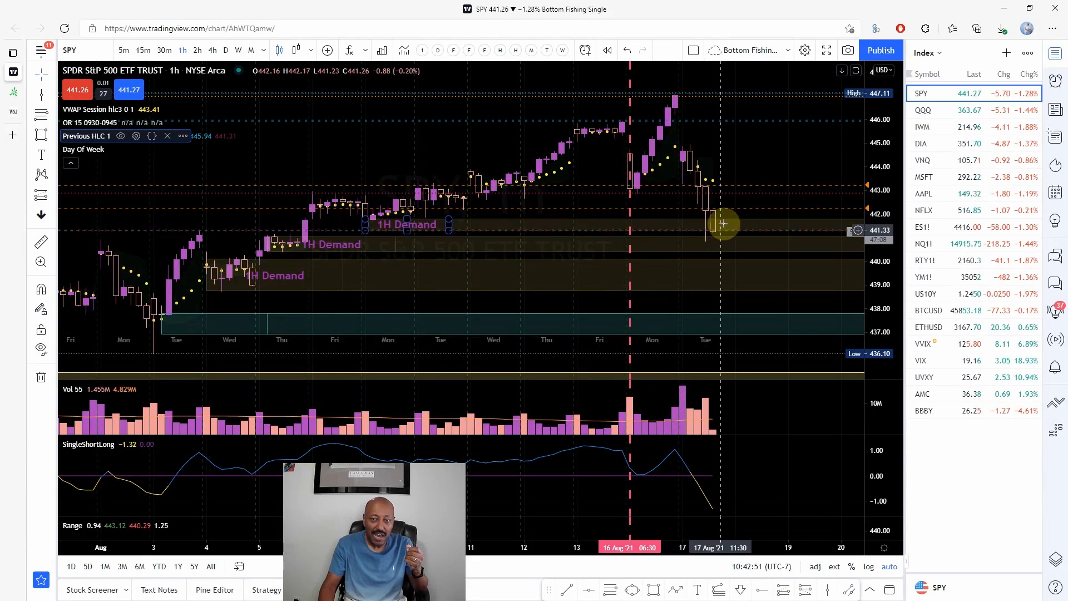
mouse_move(797, 150)
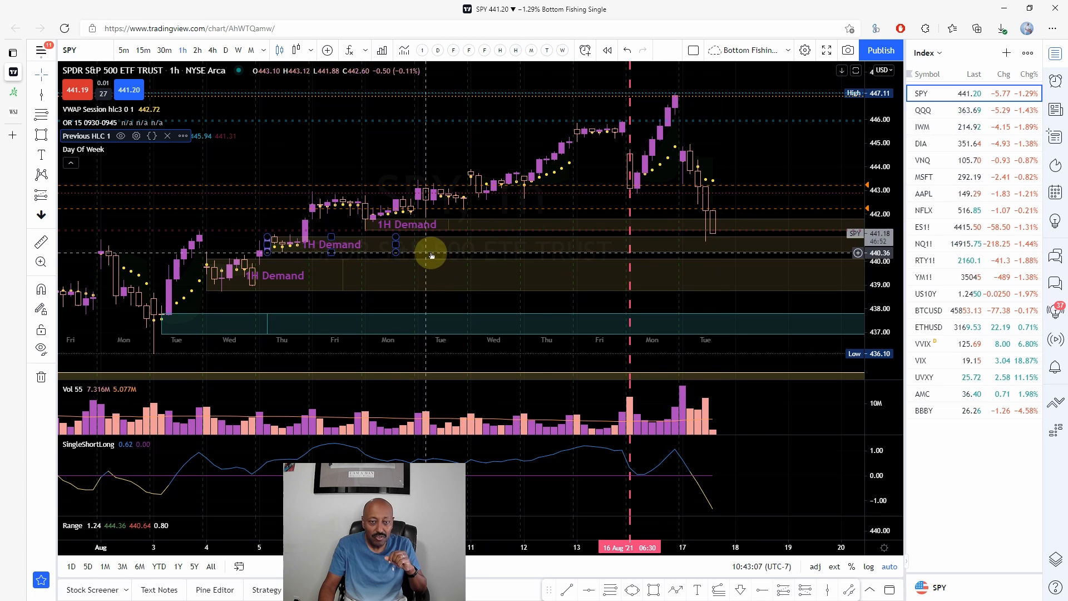
mouse_move(653, 298)
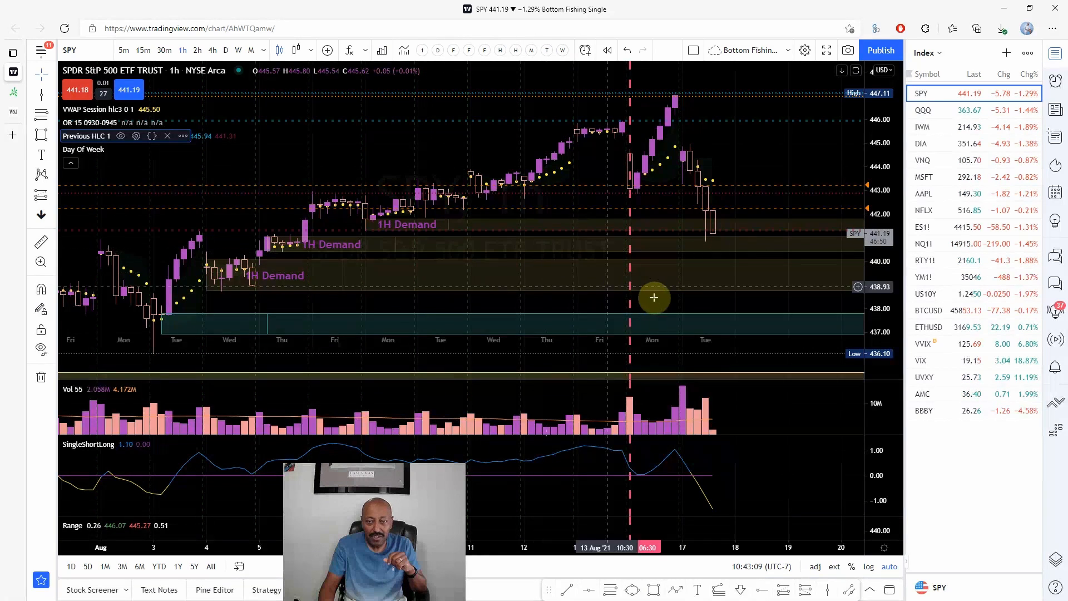
mouse_move(687, 286)
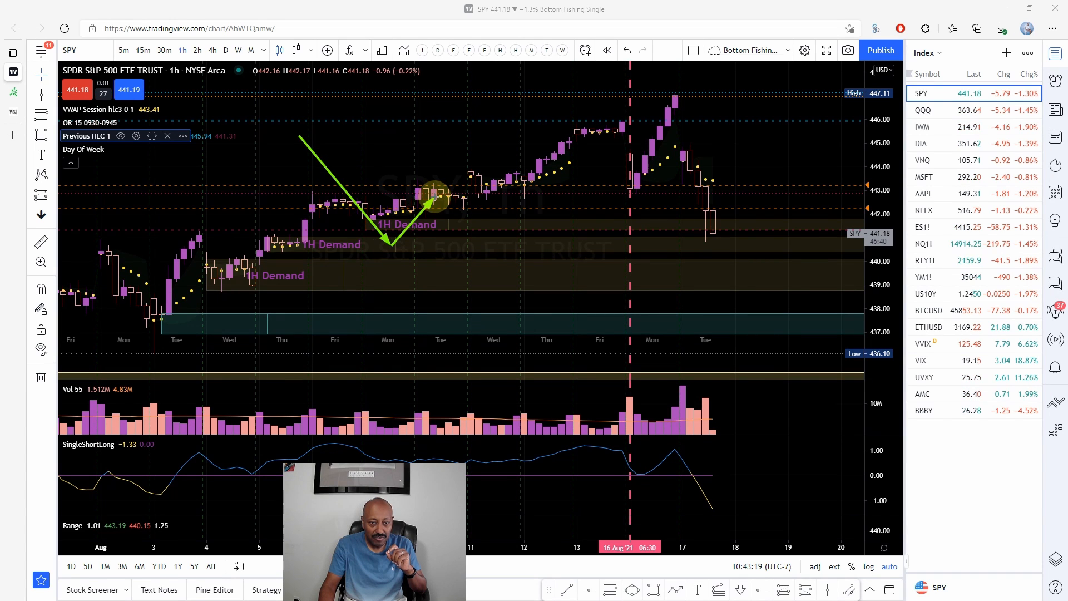
drag(436, 198, 500, 308)
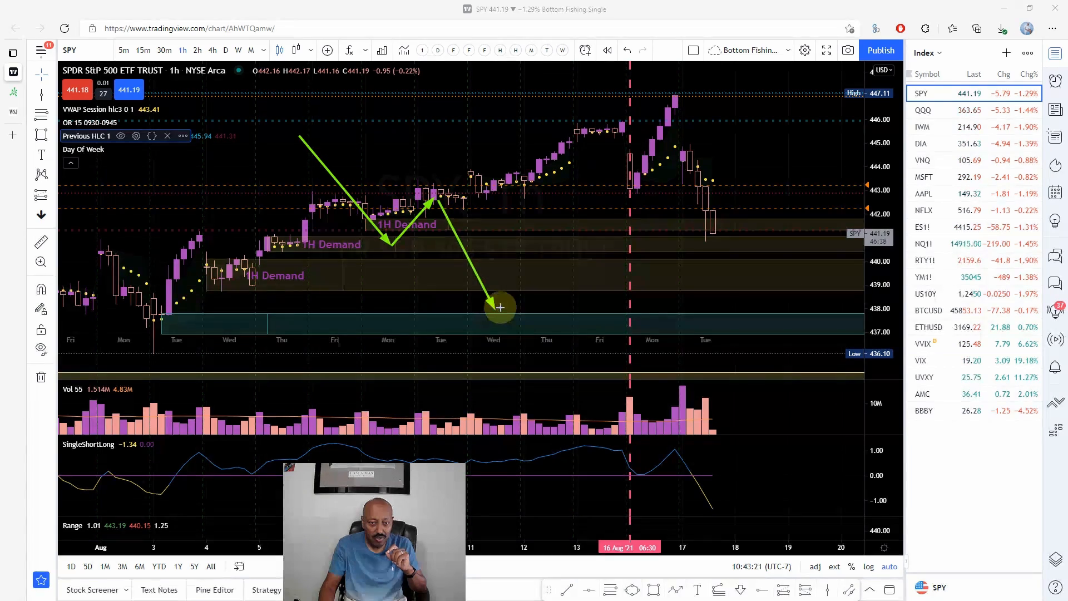
drag(501, 307, 517, 250)
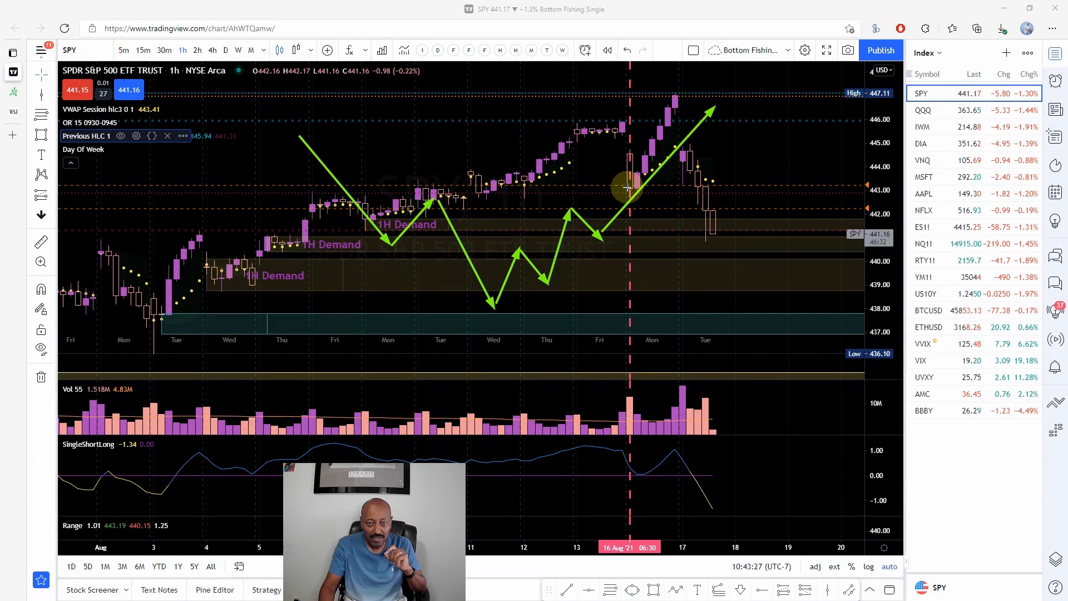
mouse_move(511, 248)
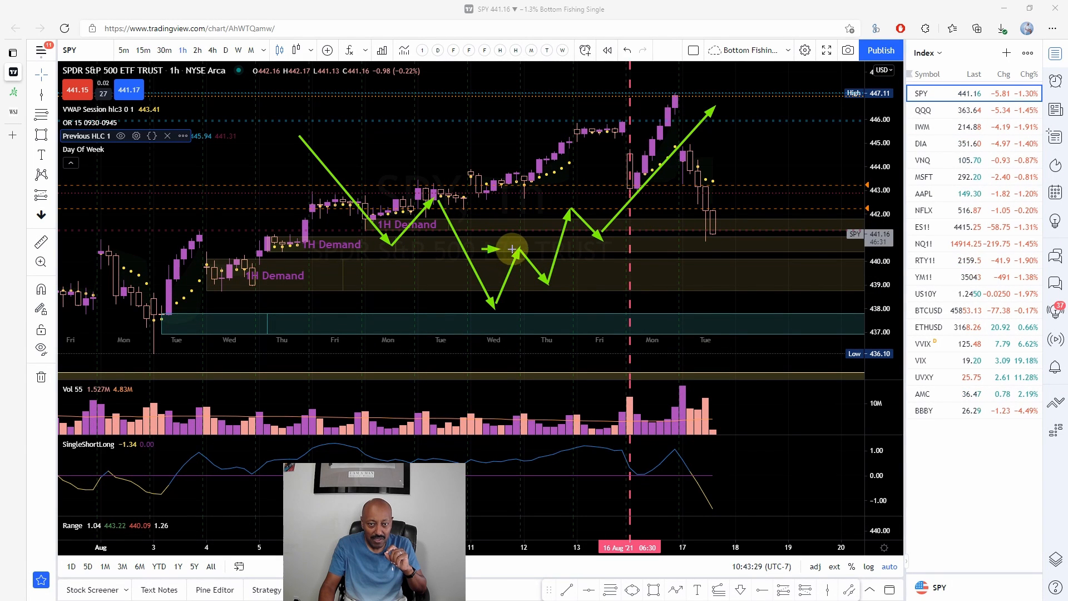
drag(510, 248, 624, 251)
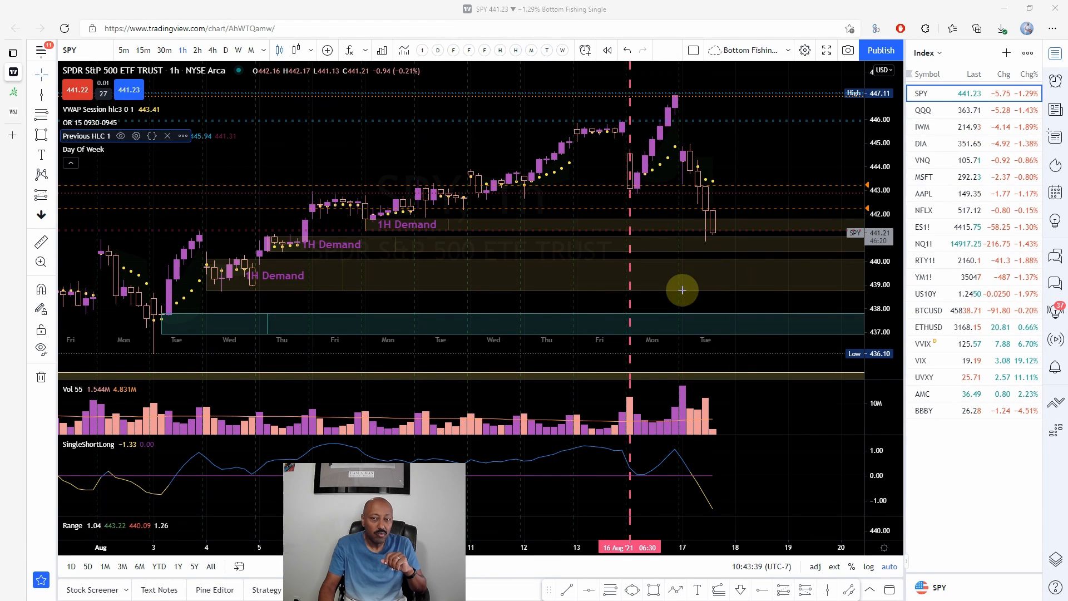
mouse_move(593, 294)
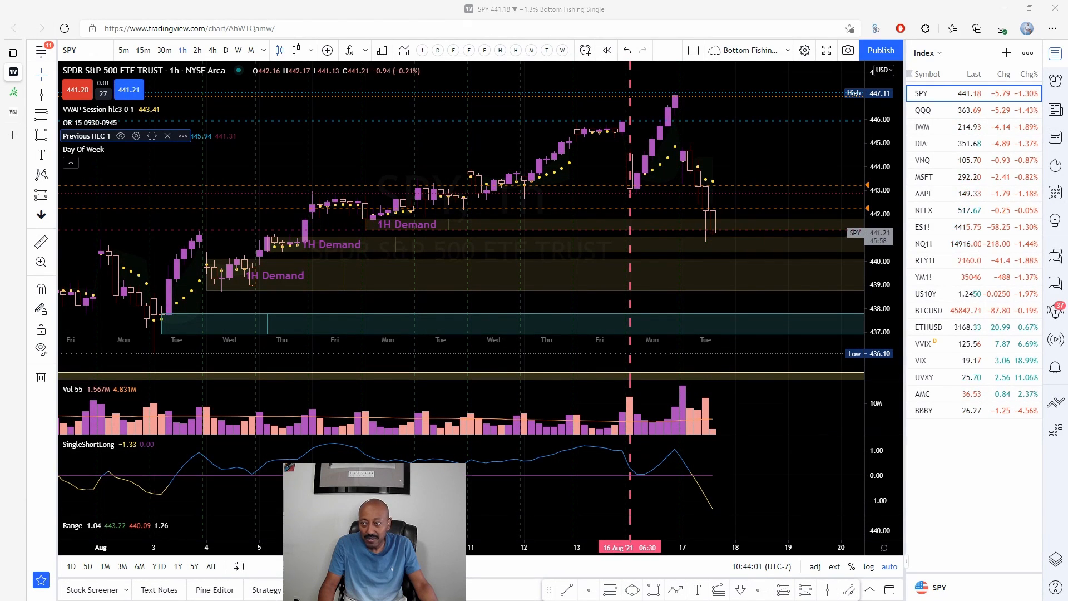
drag(720, 221, 739, 286)
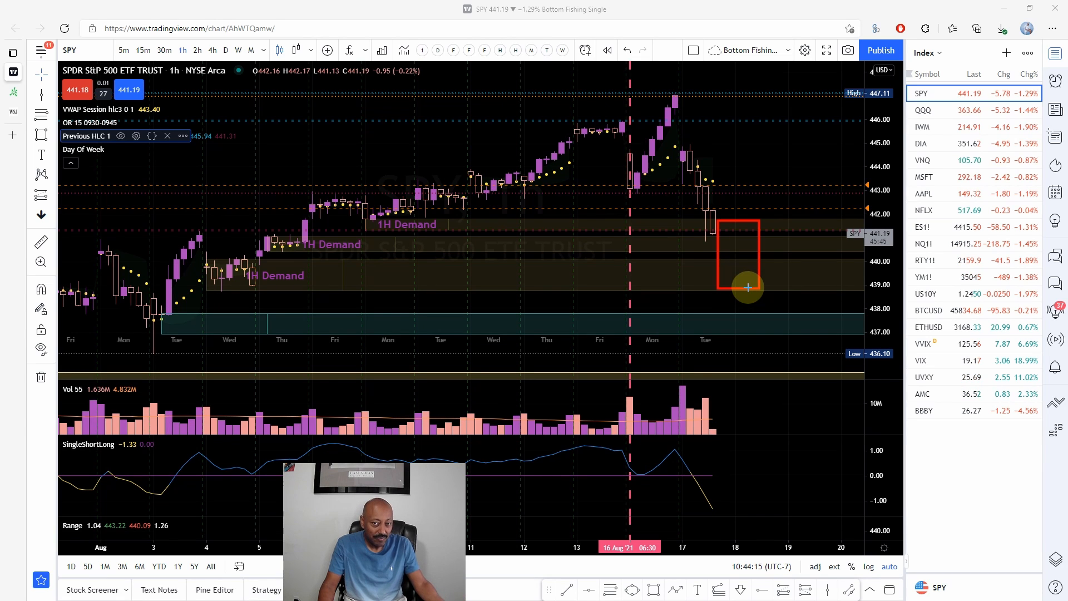
mouse_move(709, 230)
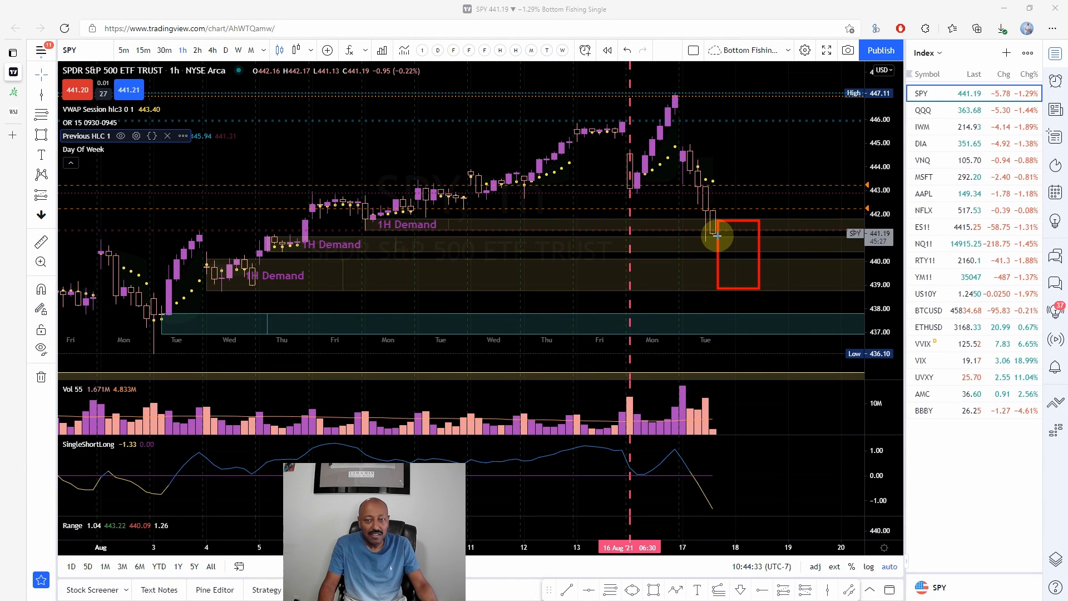
mouse_move(756, 260)
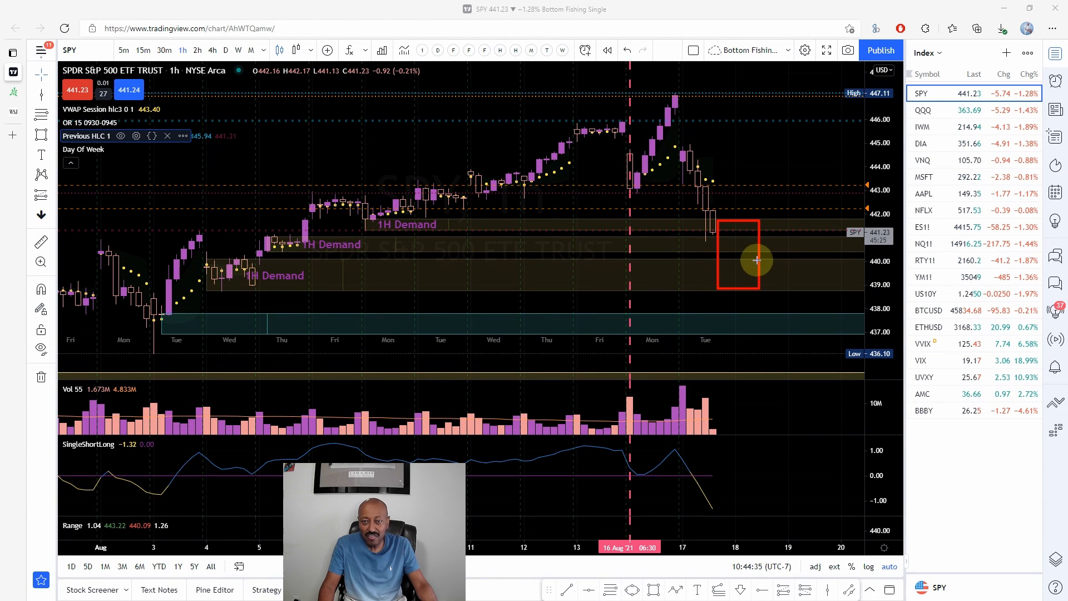
mouse_move(722, 227)
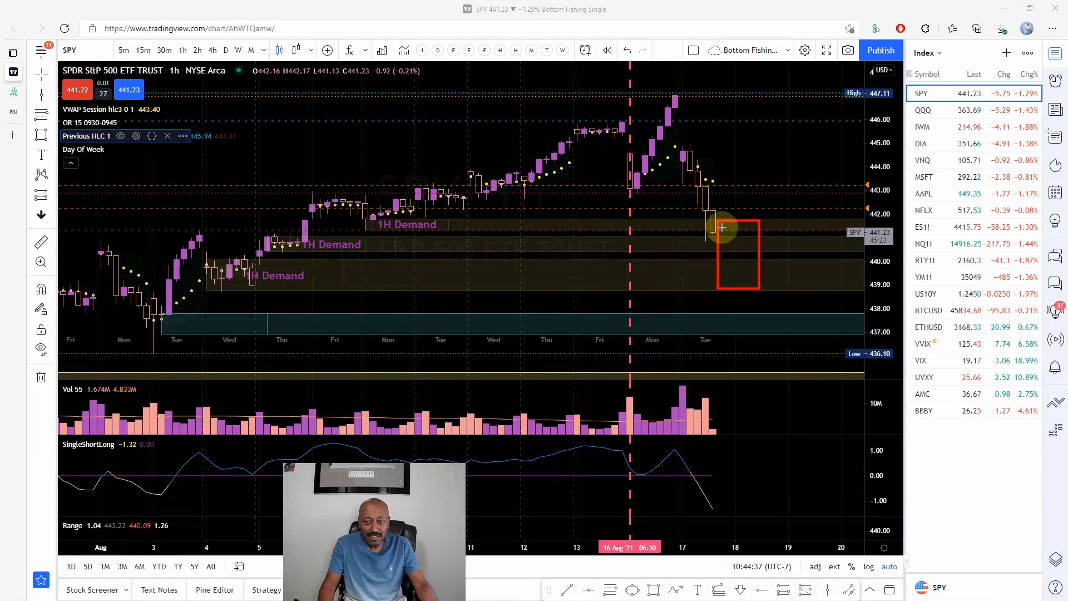
drag(715, 227, 756, 290)
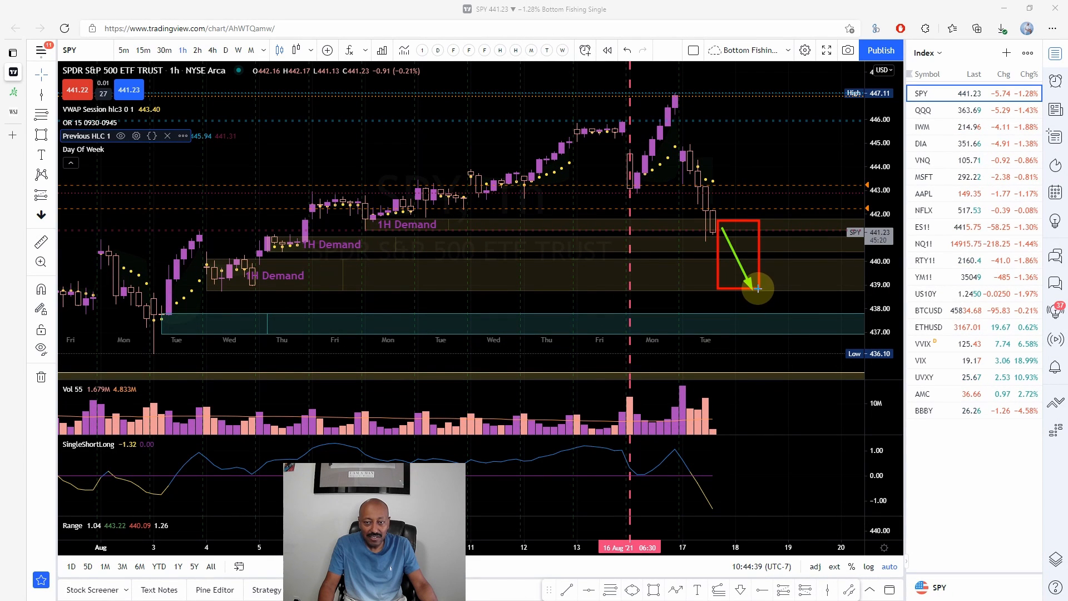
drag(758, 289, 839, 93)
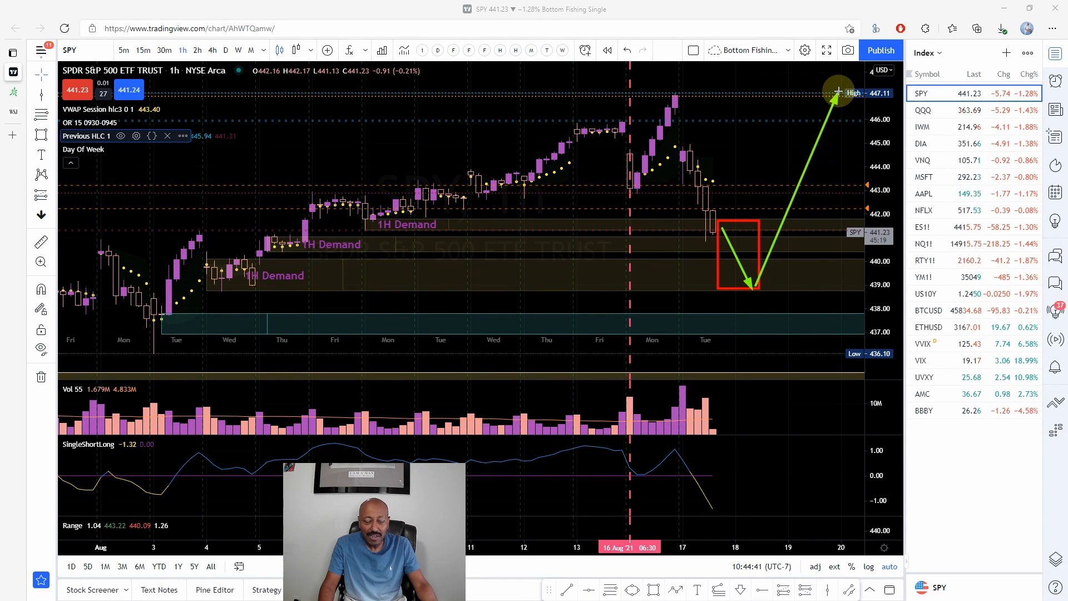
mouse_move(666, 207)
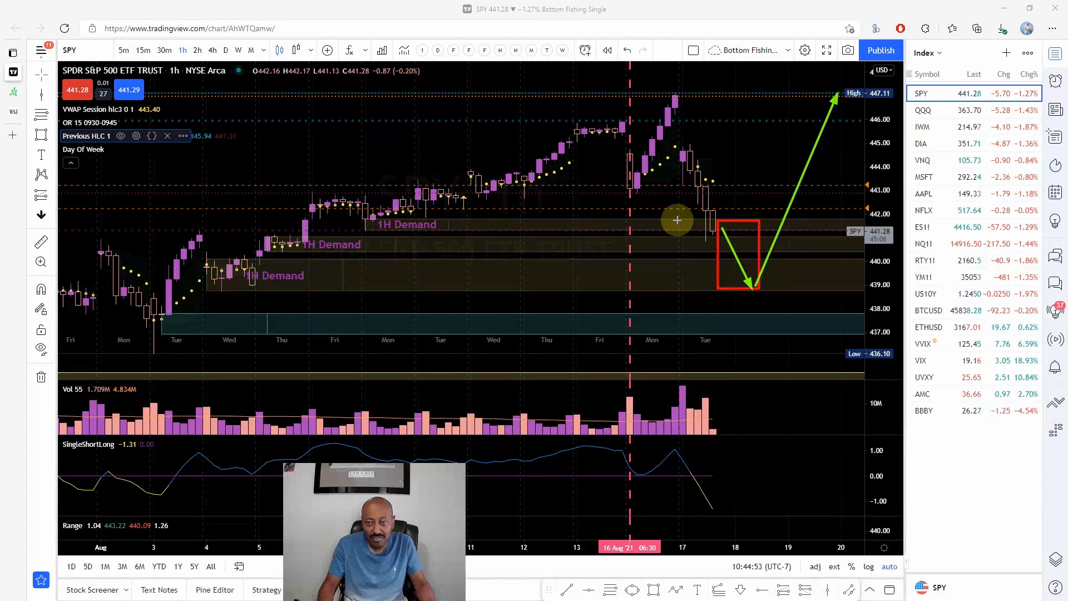
mouse_move(725, 205)
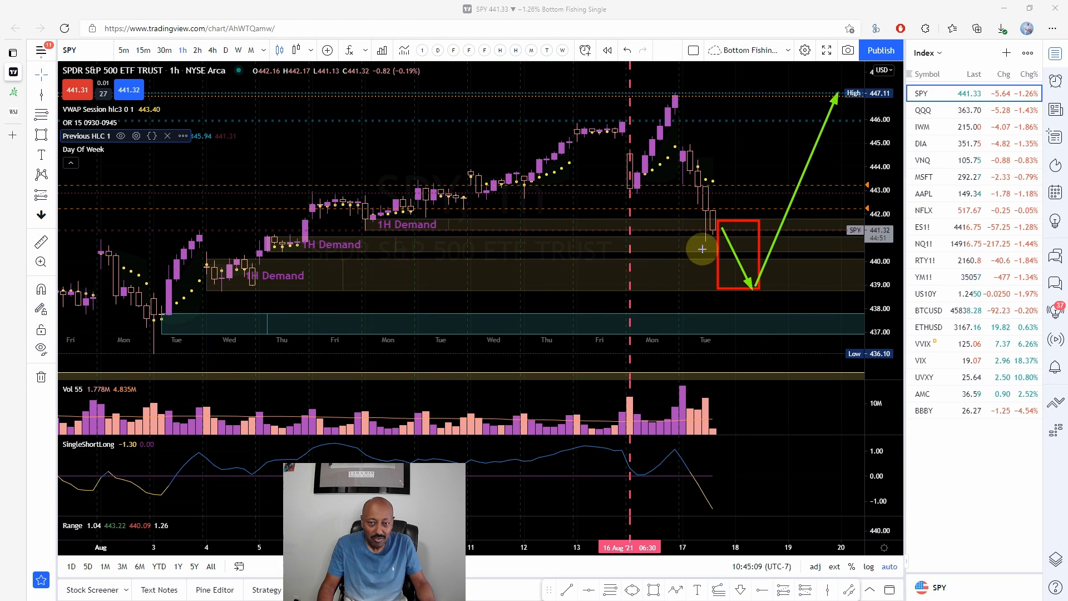
mouse_move(763, 253)
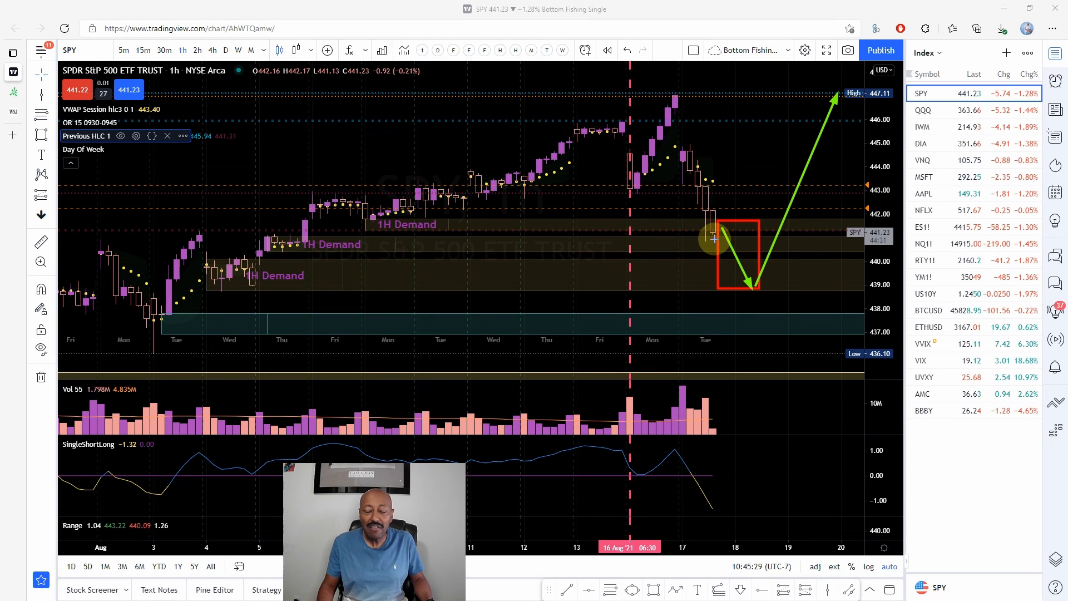
mouse_move(834, 188)
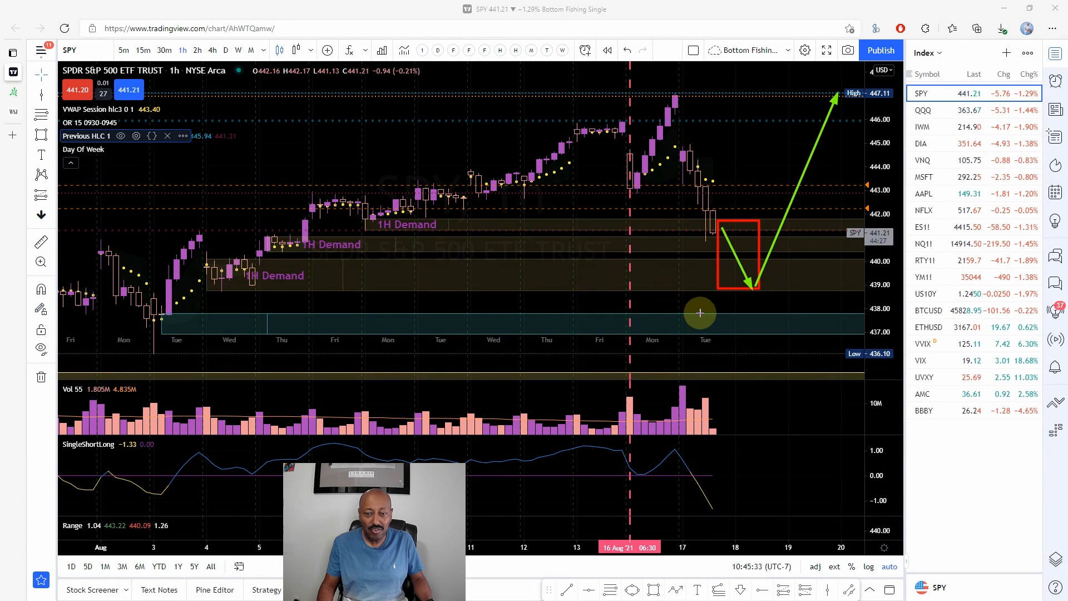
mouse_move(732, 208)
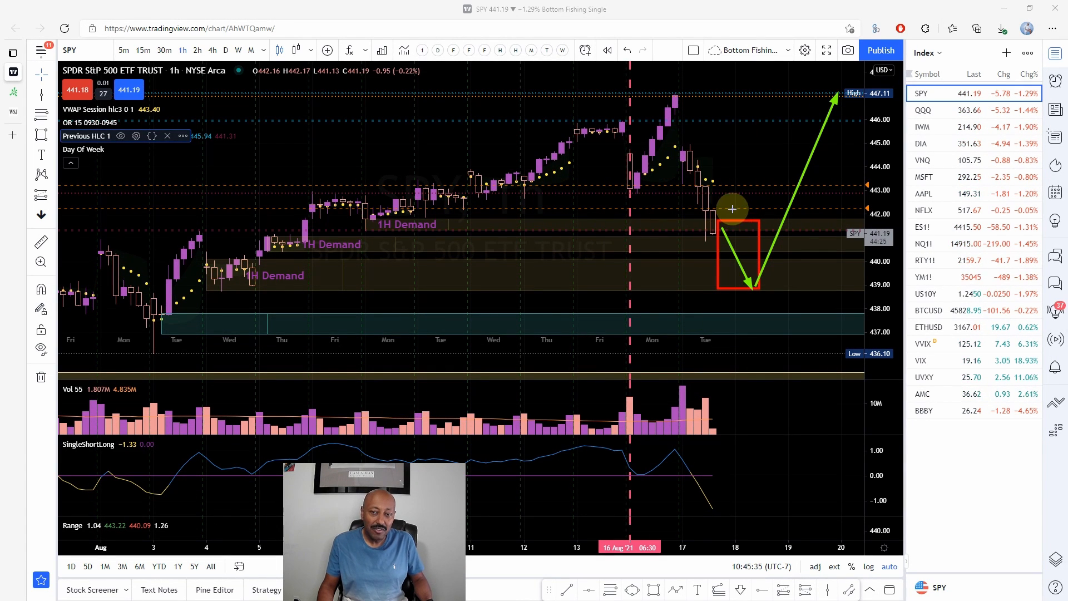
mouse_move(793, 138)
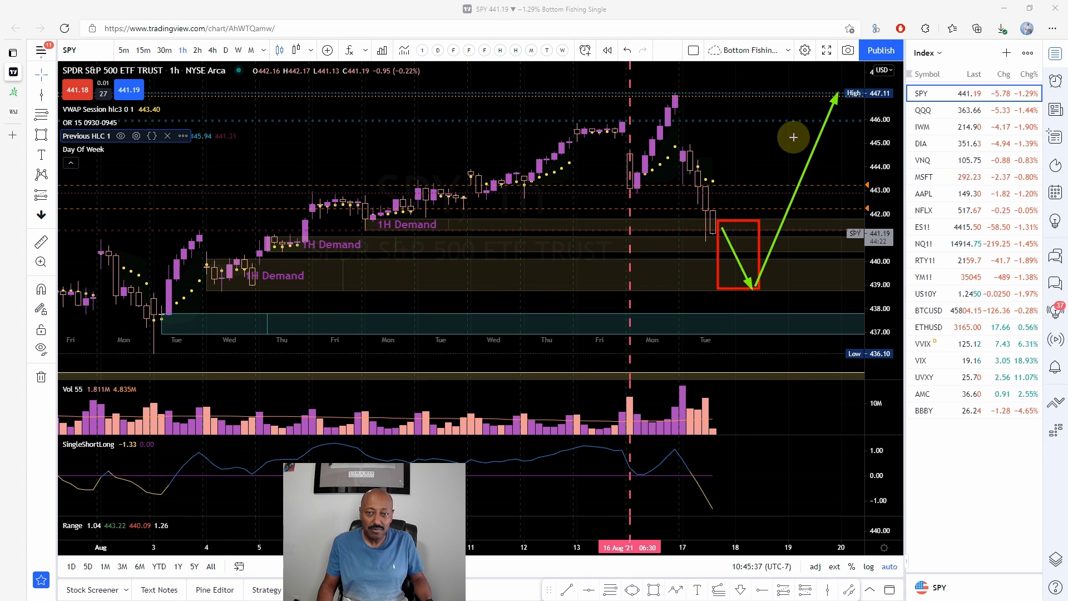
mouse_move(706, 236)
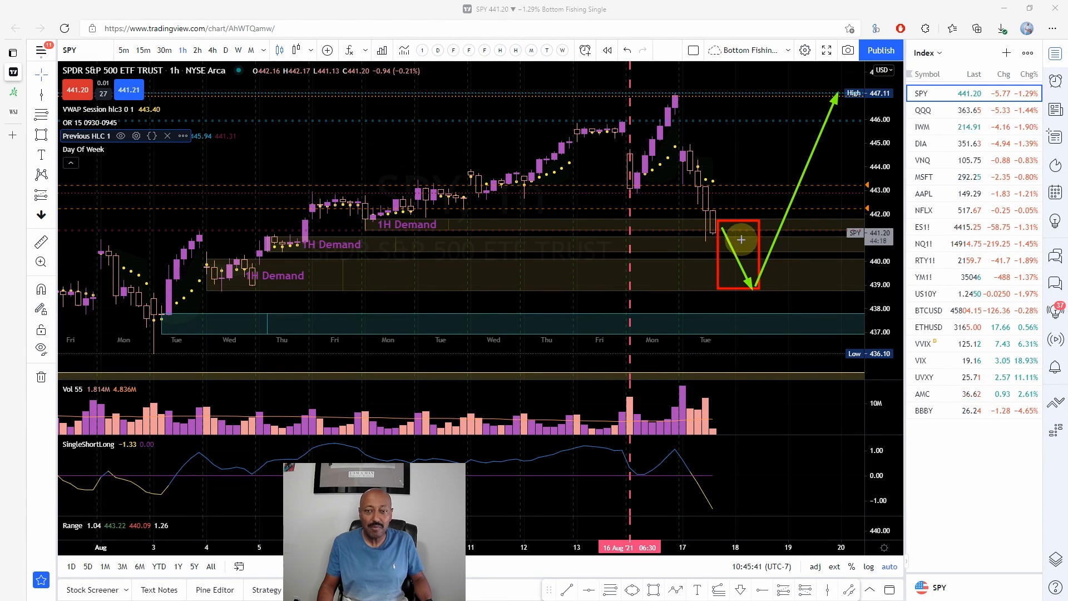
mouse_move(754, 203)
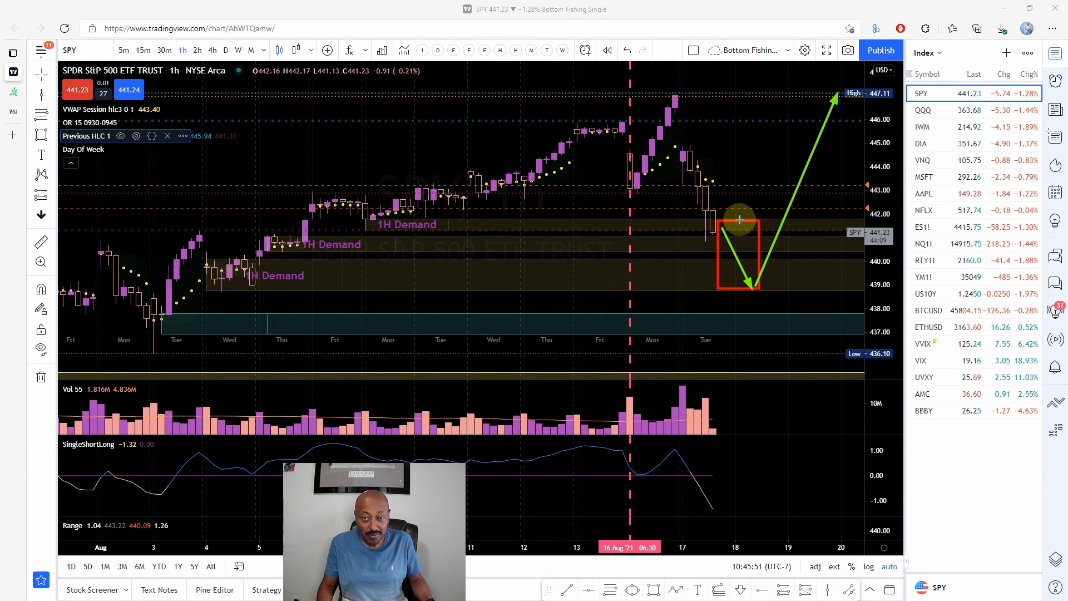
mouse_move(561, 257)
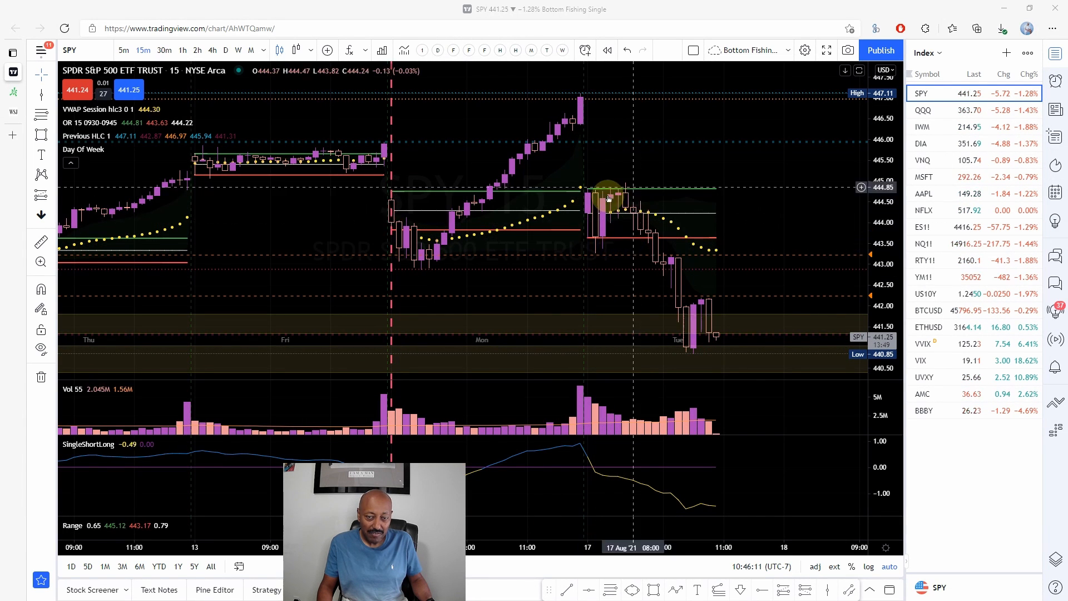
mouse_move(623, 242)
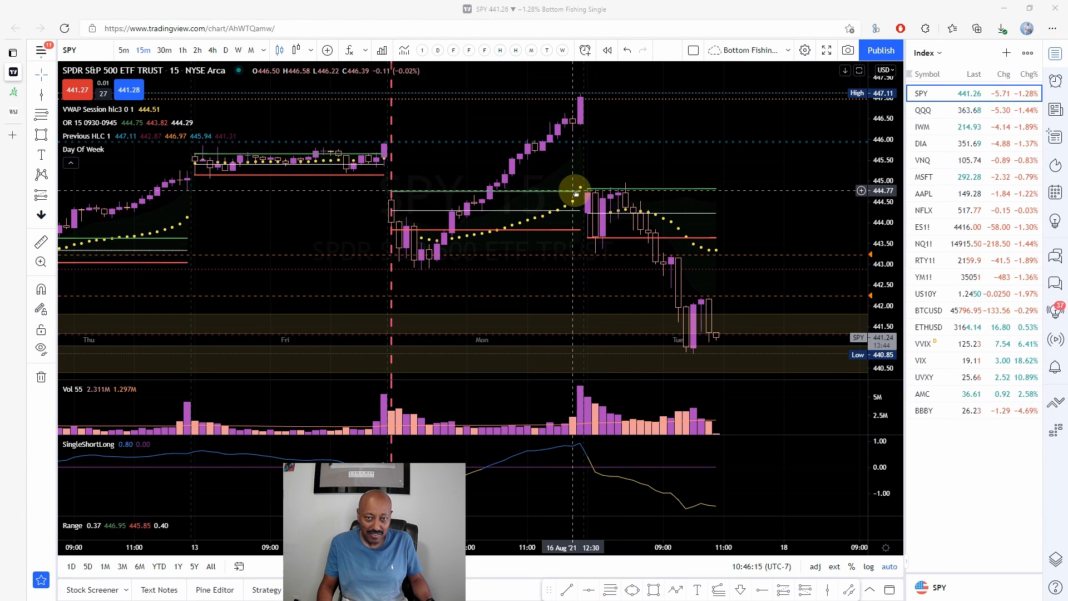
mouse_move(609, 238)
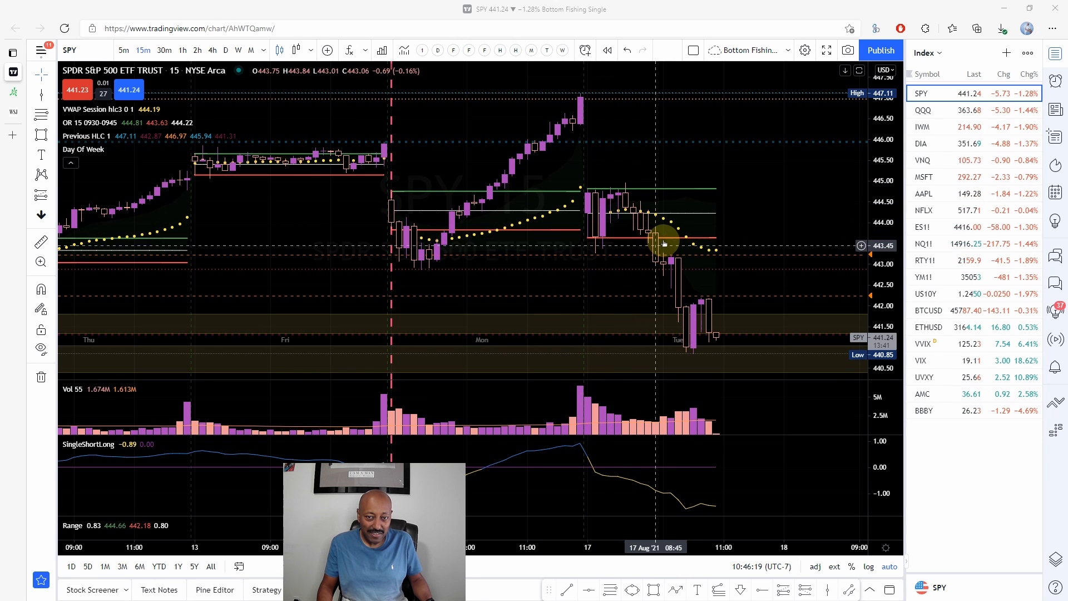
mouse_move(455, 273)
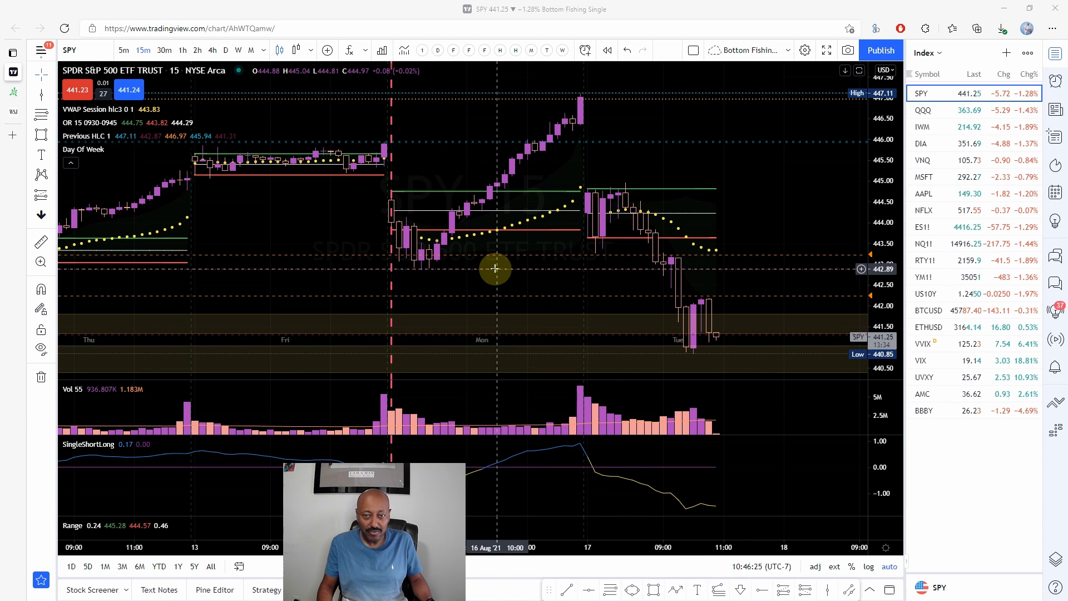
mouse_move(661, 269)
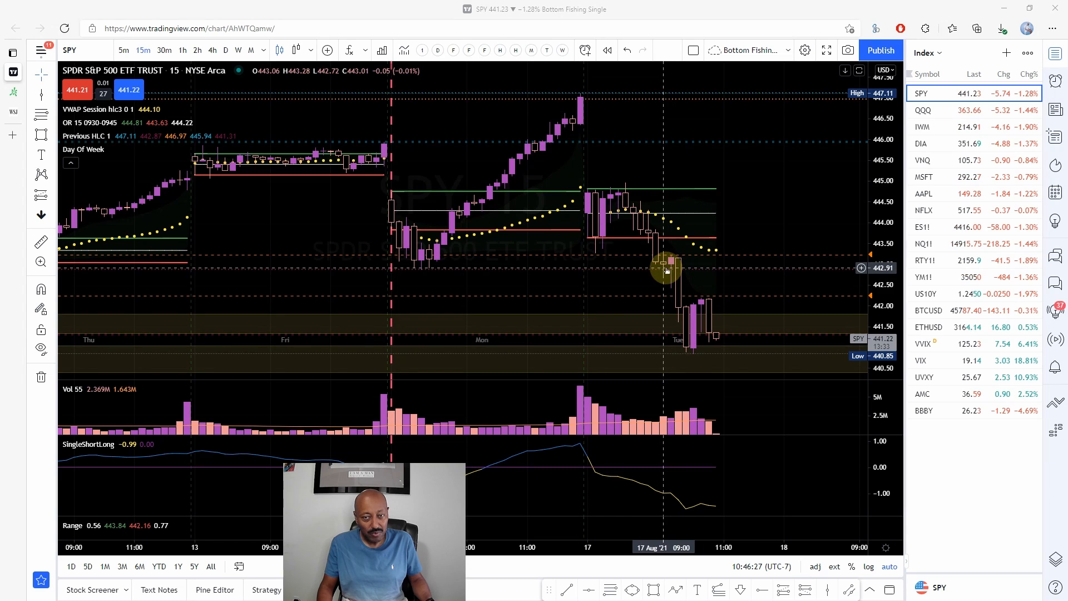
mouse_move(714, 280)
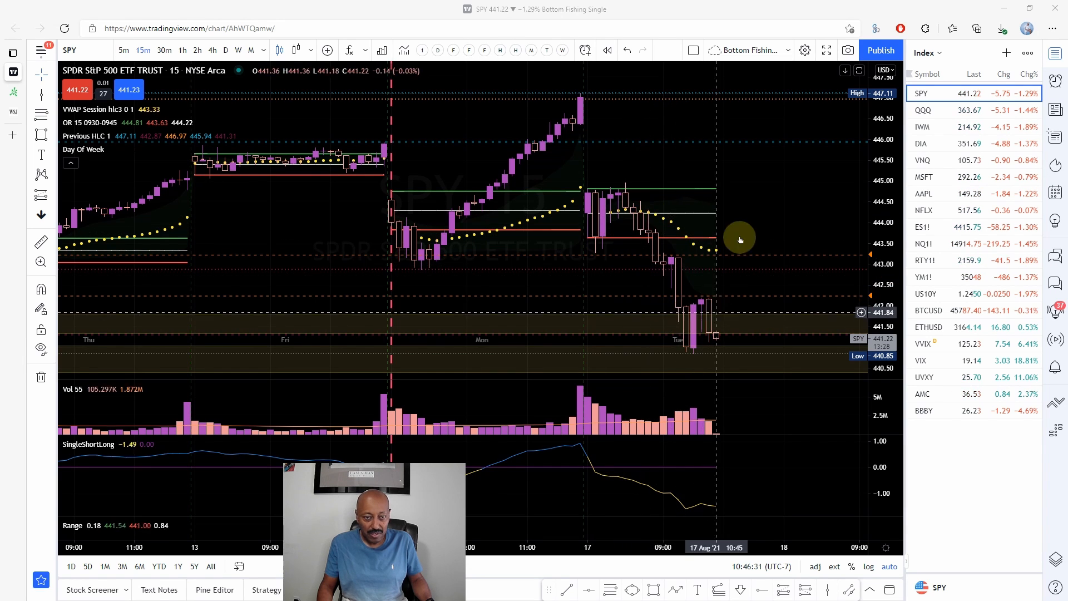
mouse_move(402, 260)
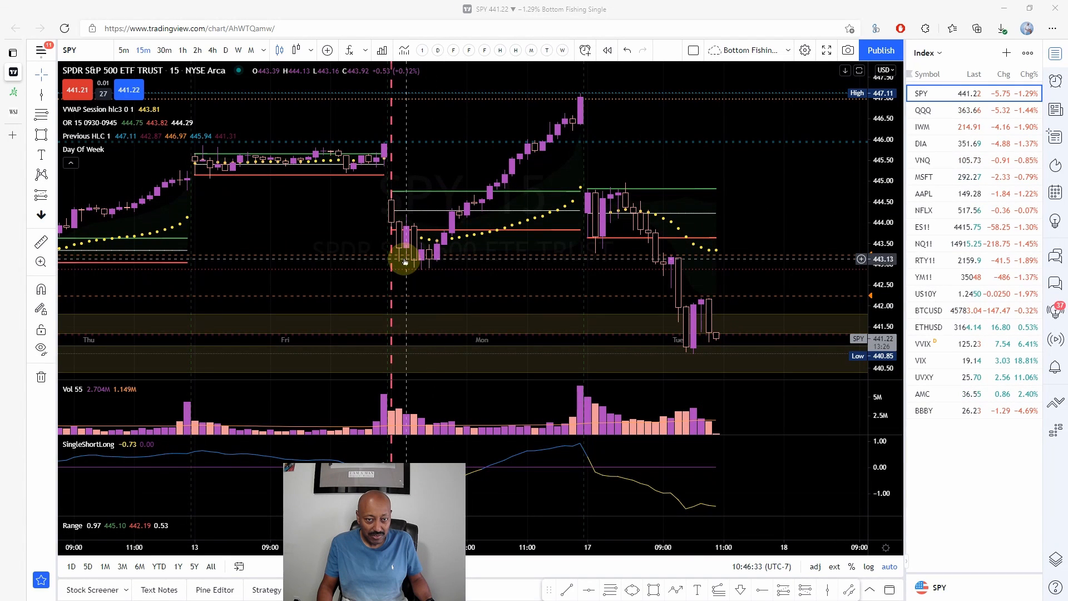
mouse_move(670, 261)
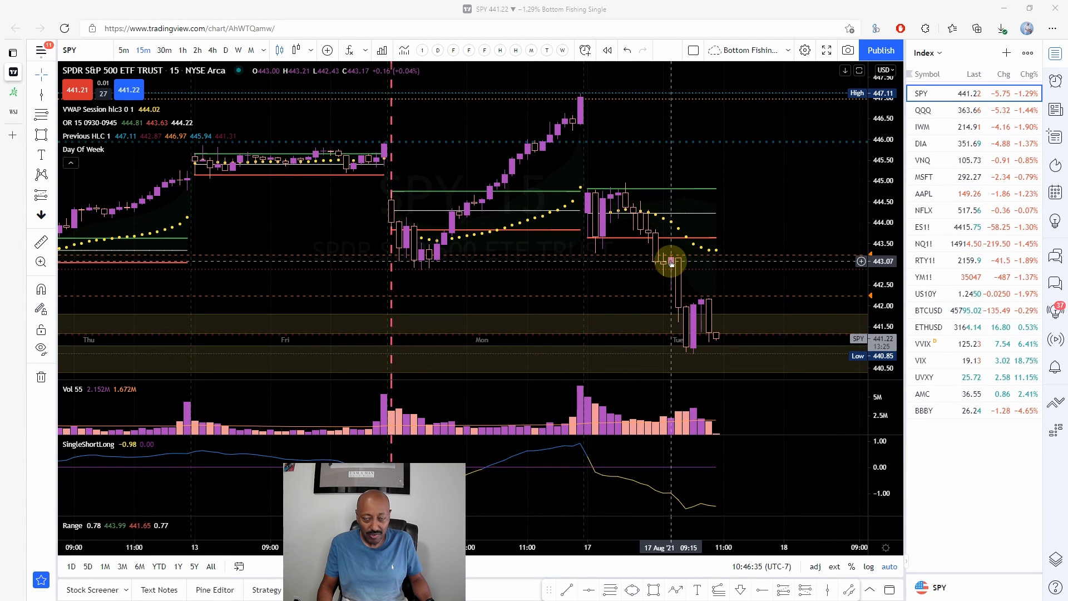
mouse_move(650, 266)
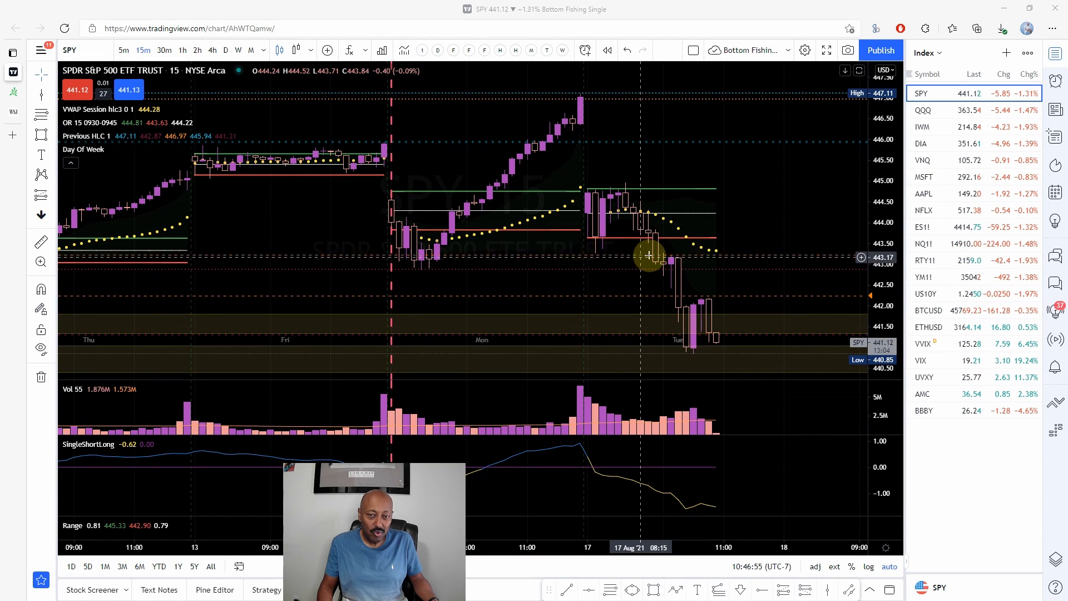
mouse_move(610, 174)
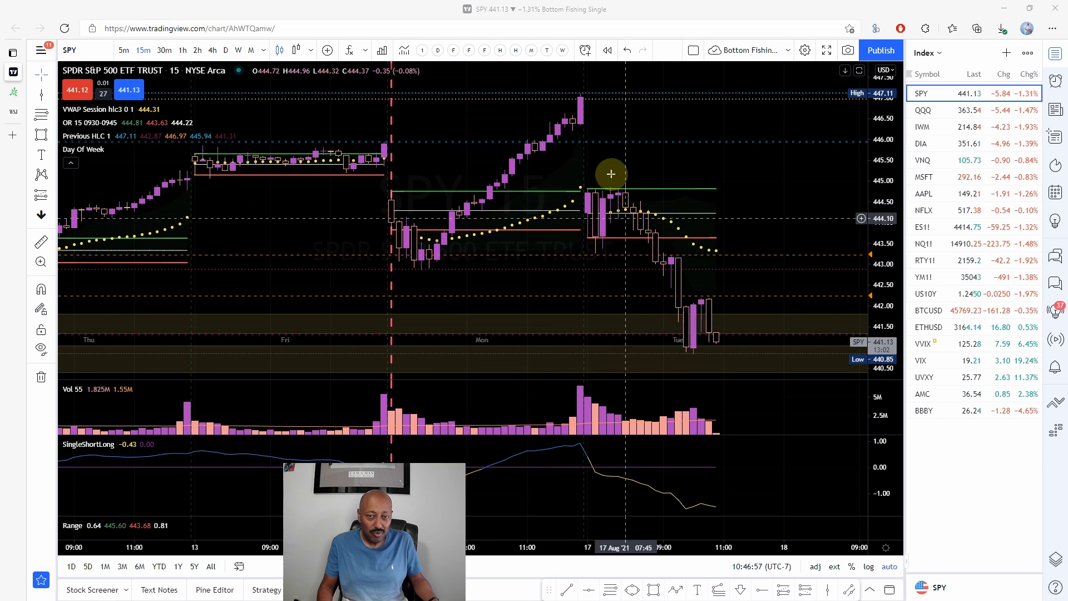
mouse_move(480, 267)
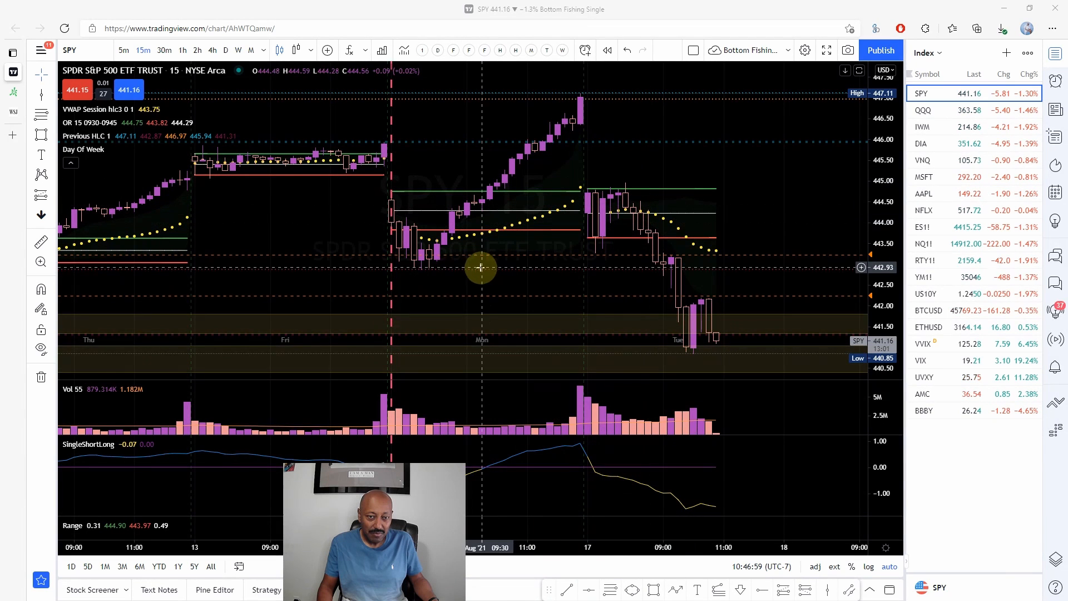
mouse_move(654, 271)
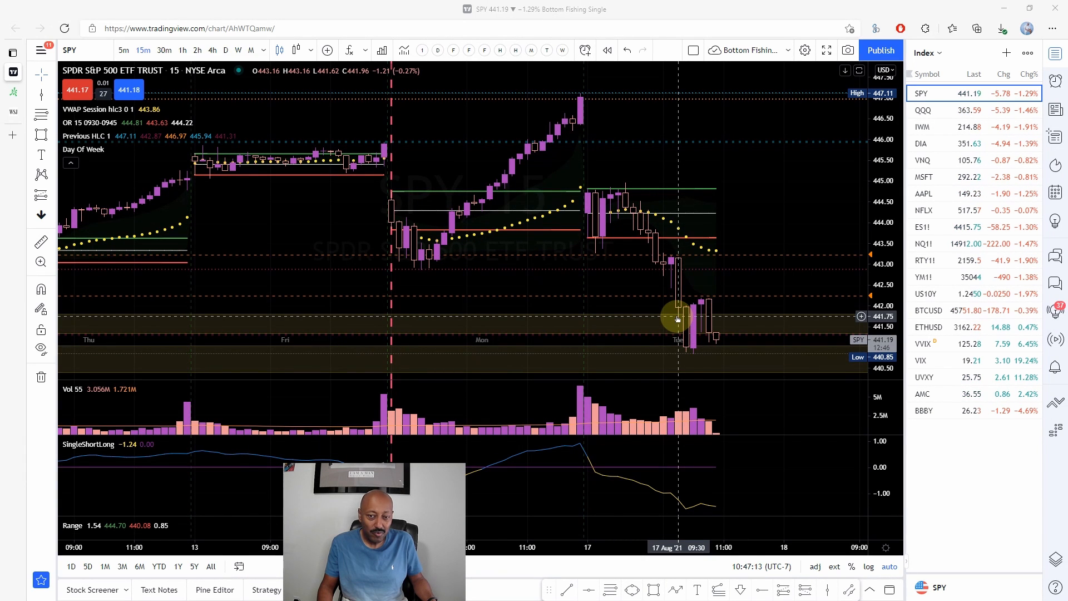
mouse_move(673, 259)
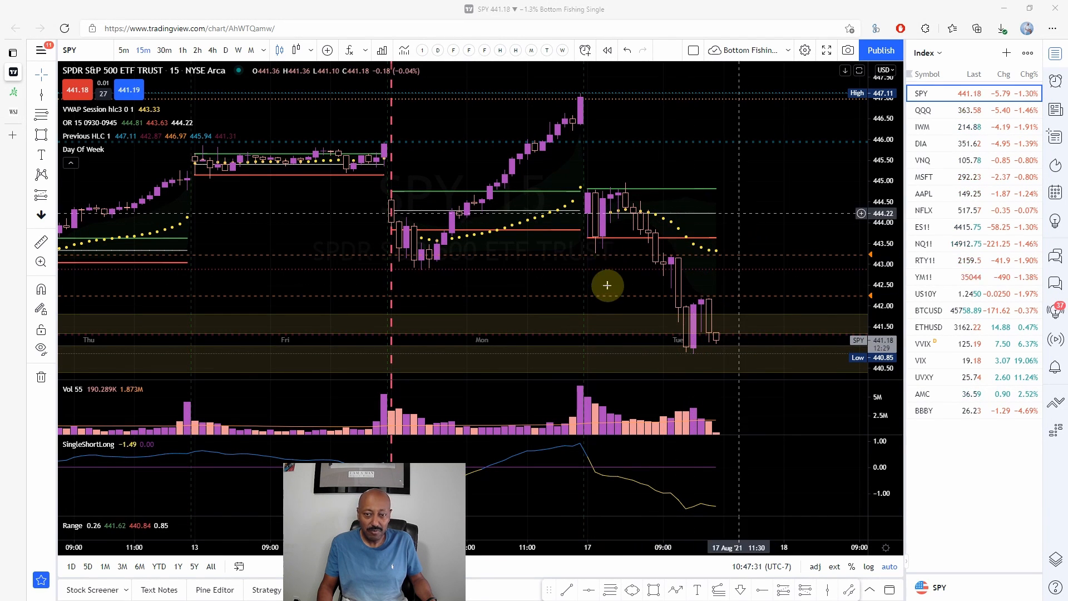
mouse_move(671, 247)
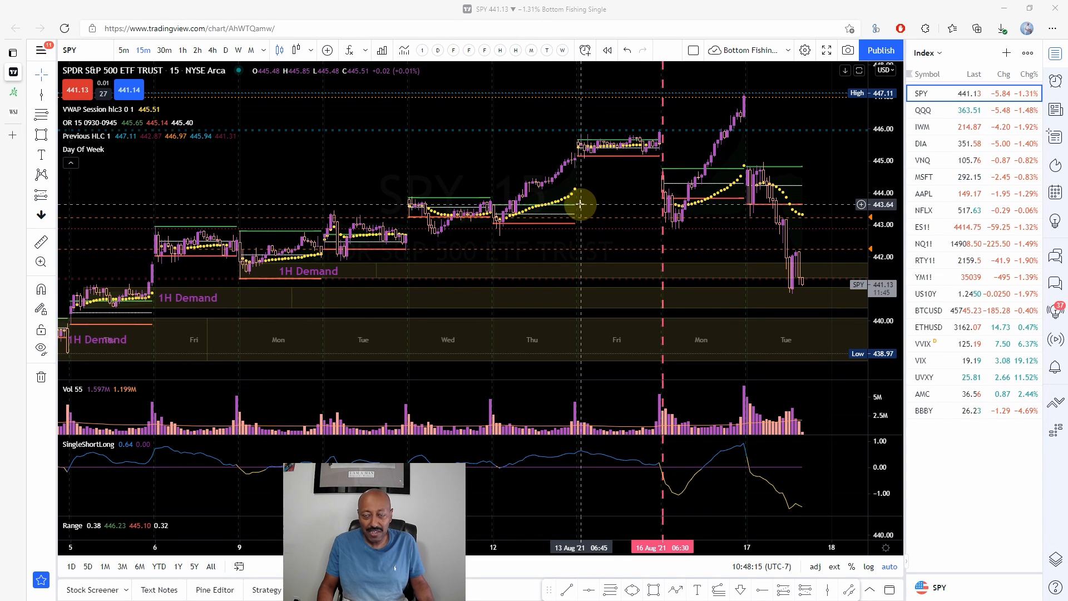
mouse_move(614, 197)
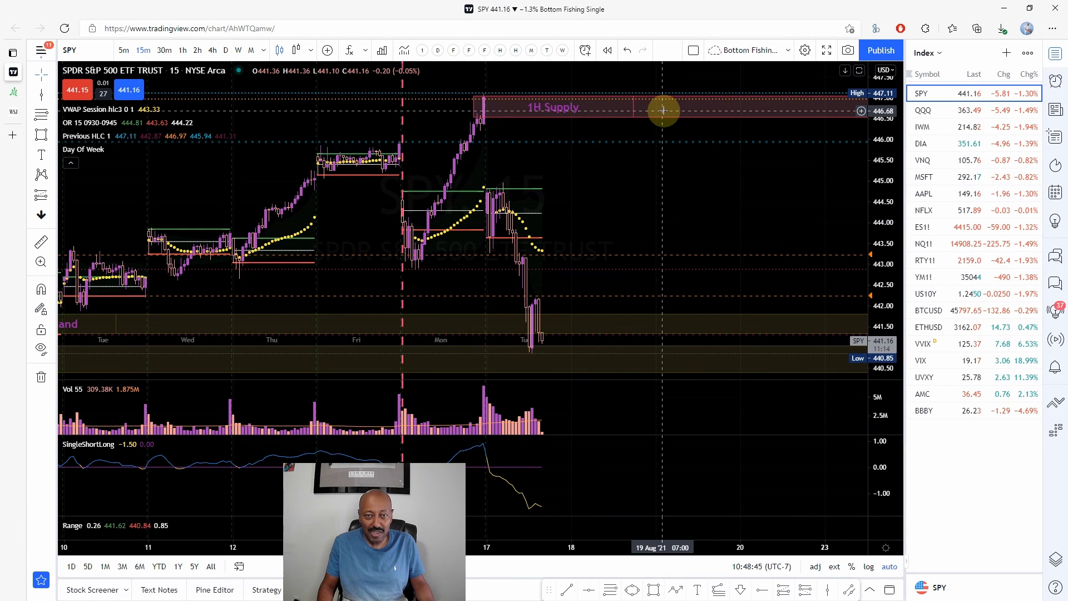
mouse_move(639, 106)
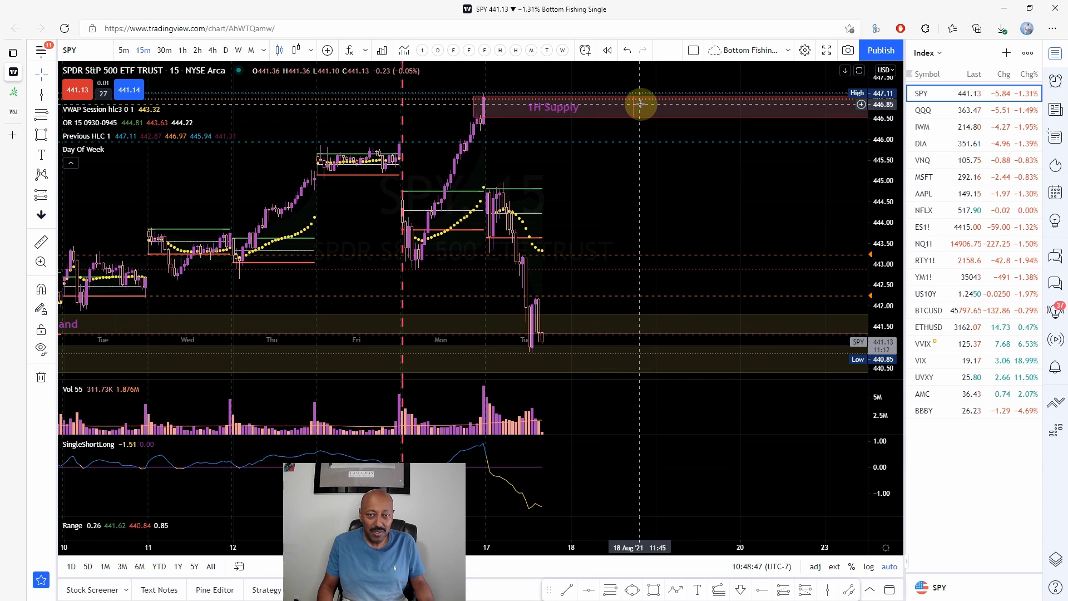
mouse_move(737, 186)
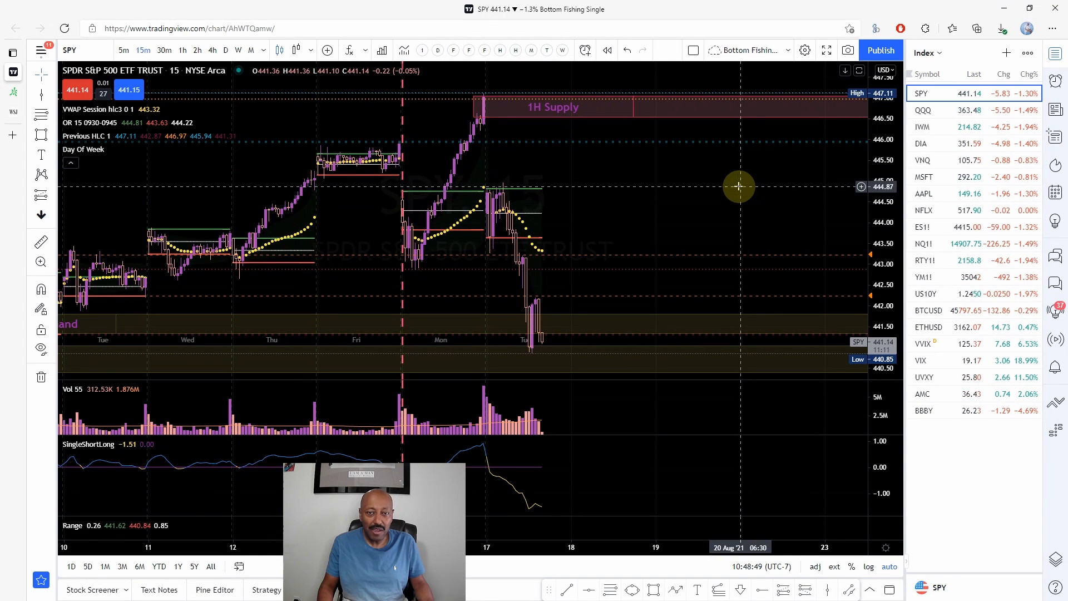
mouse_move(544, 127)
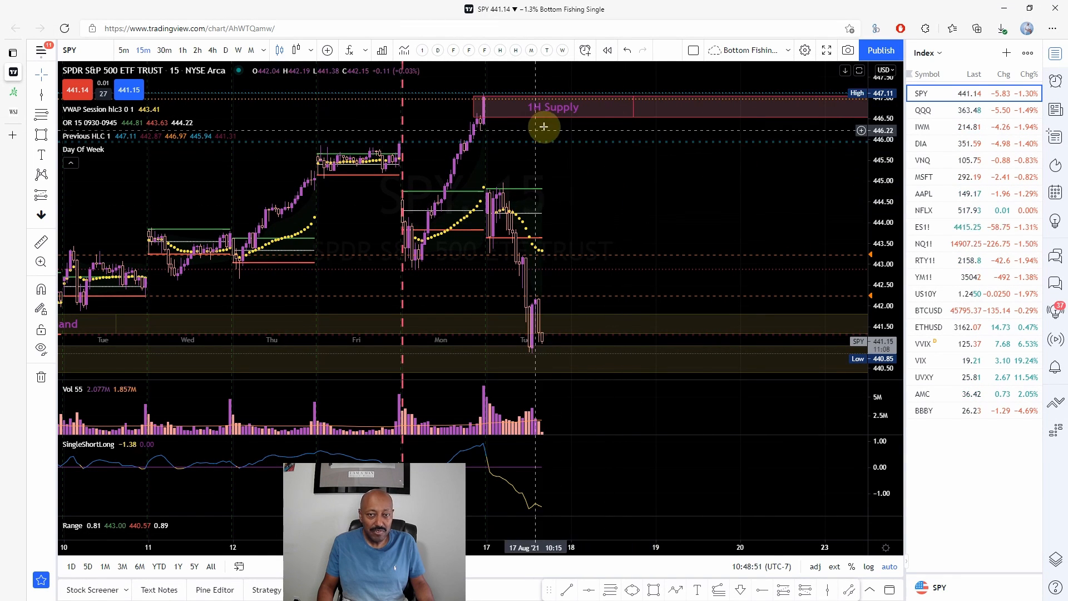